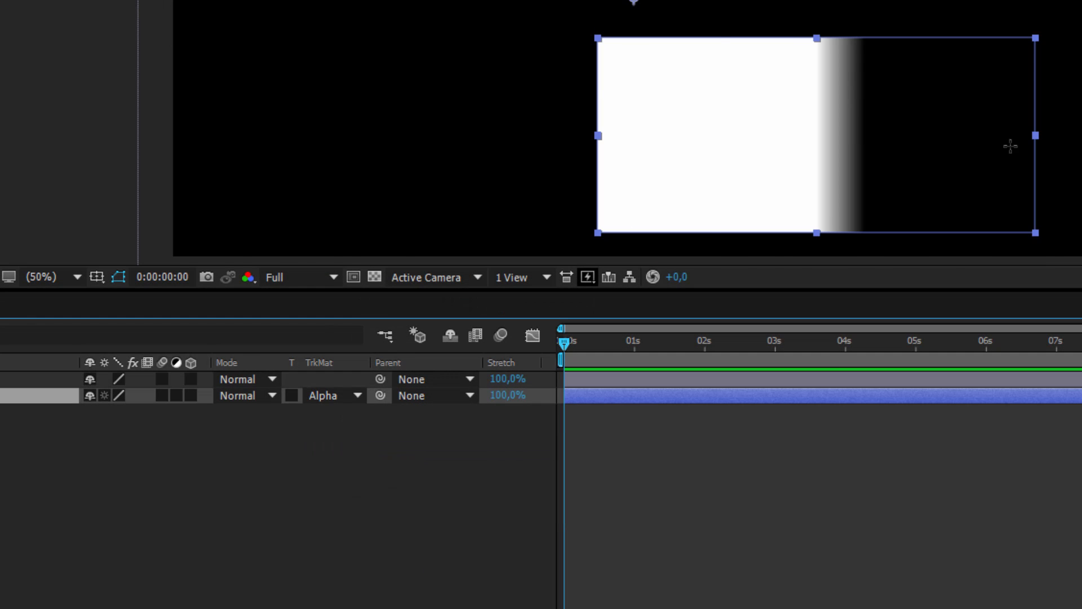
# Preview the matte layer's Alpha and Alpha Inverted track matte results on the mountain image
pyautogui.click(104, 396)
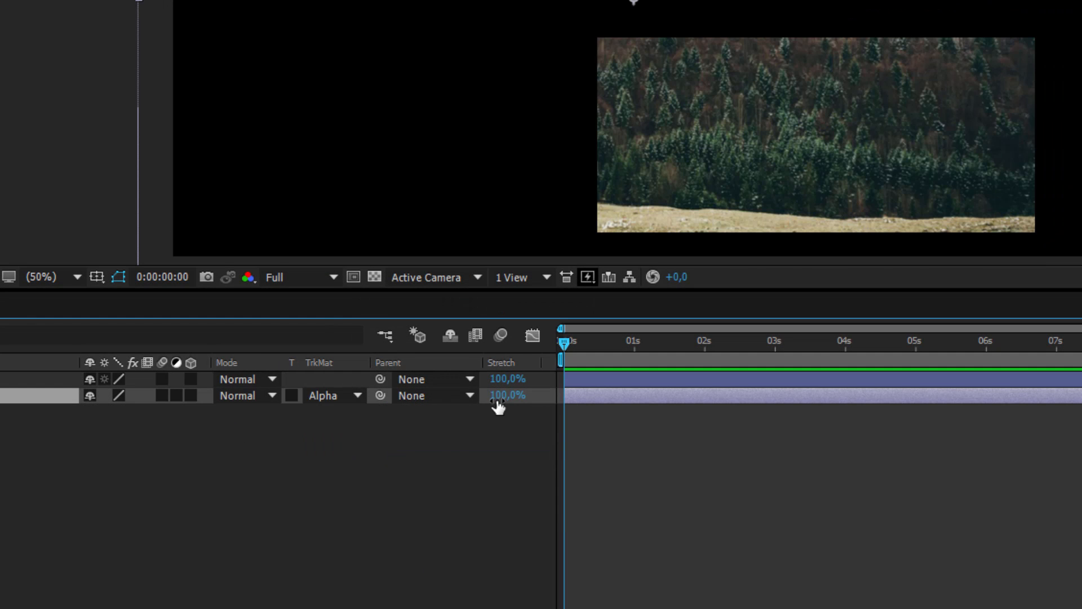
pyautogui.click(42, 379)
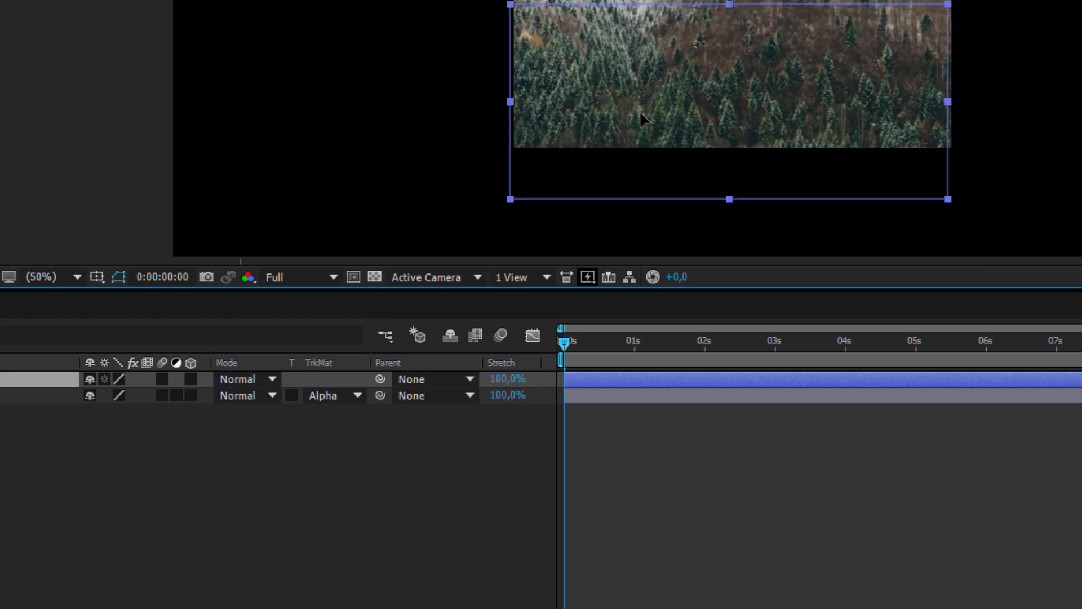
pyautogui.click(331, 395)
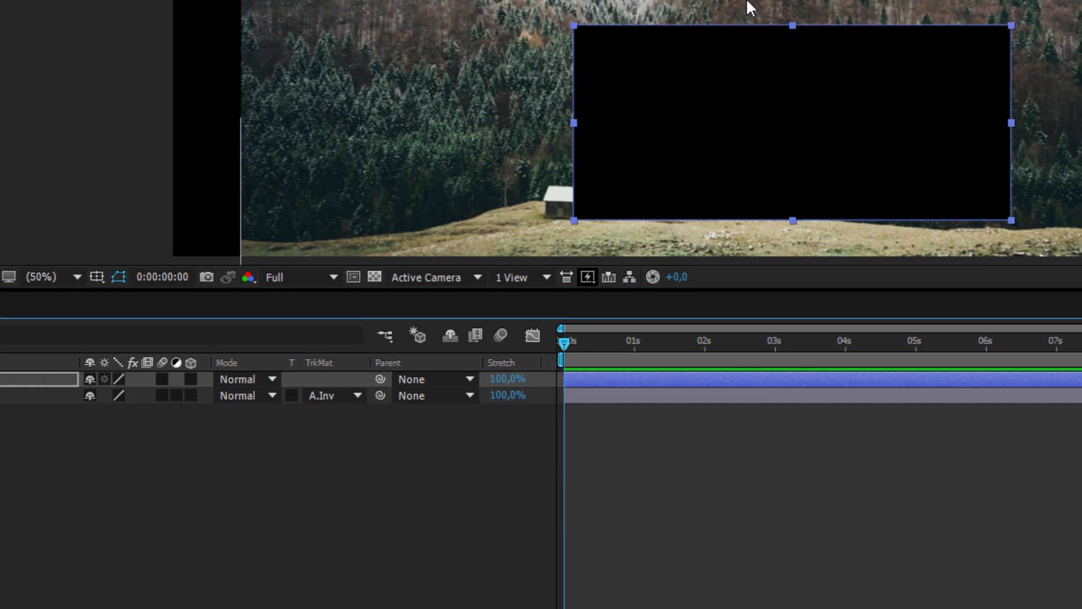
pyautogui.click(331, 395)
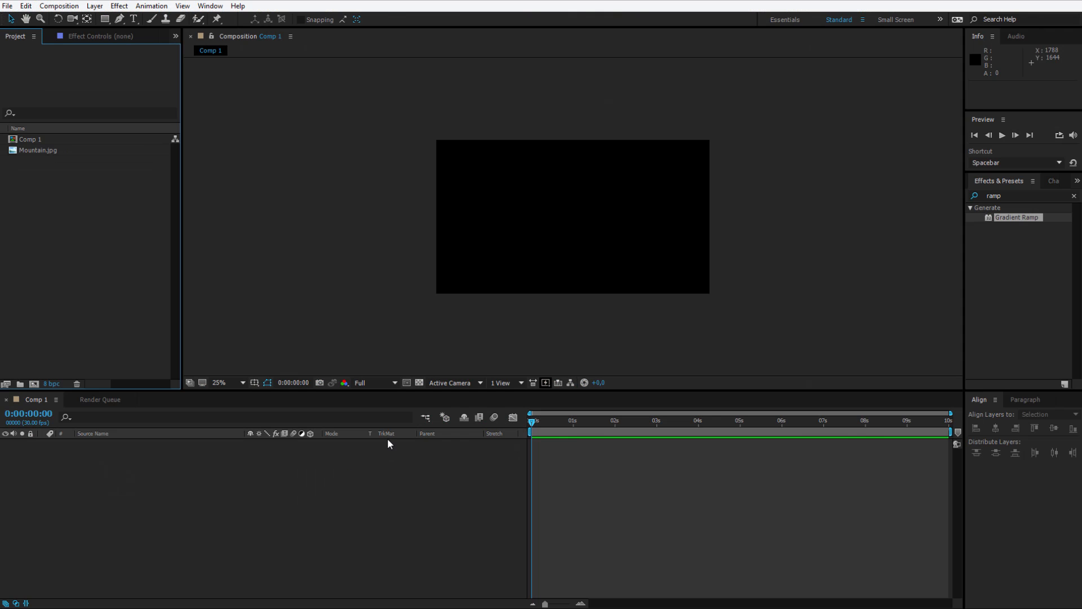
pyautogui.moveTo(333, 443)
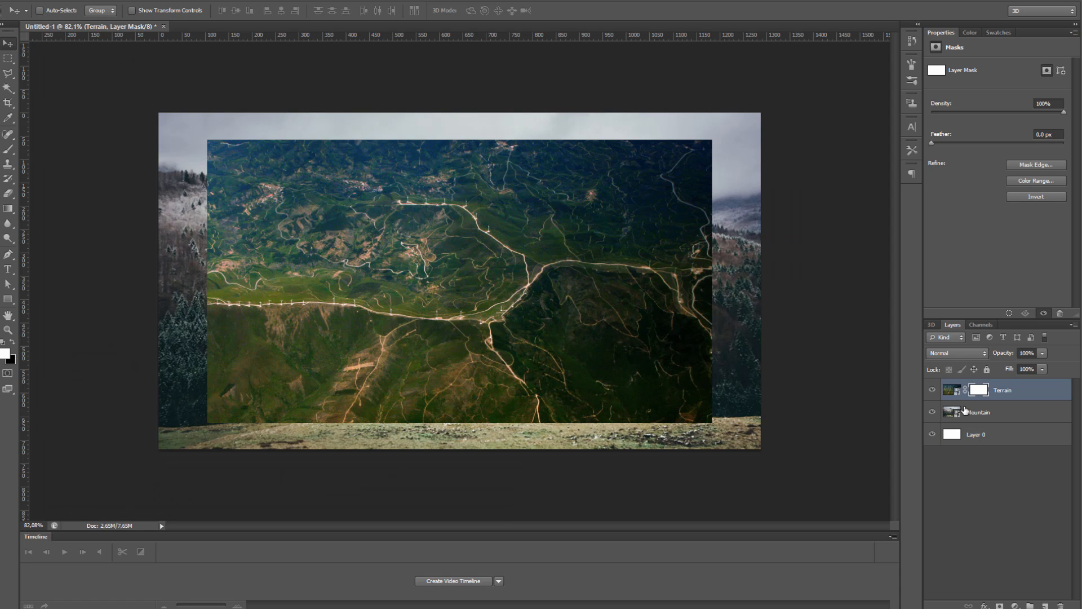
pyautogui.moveTo(485, 259)
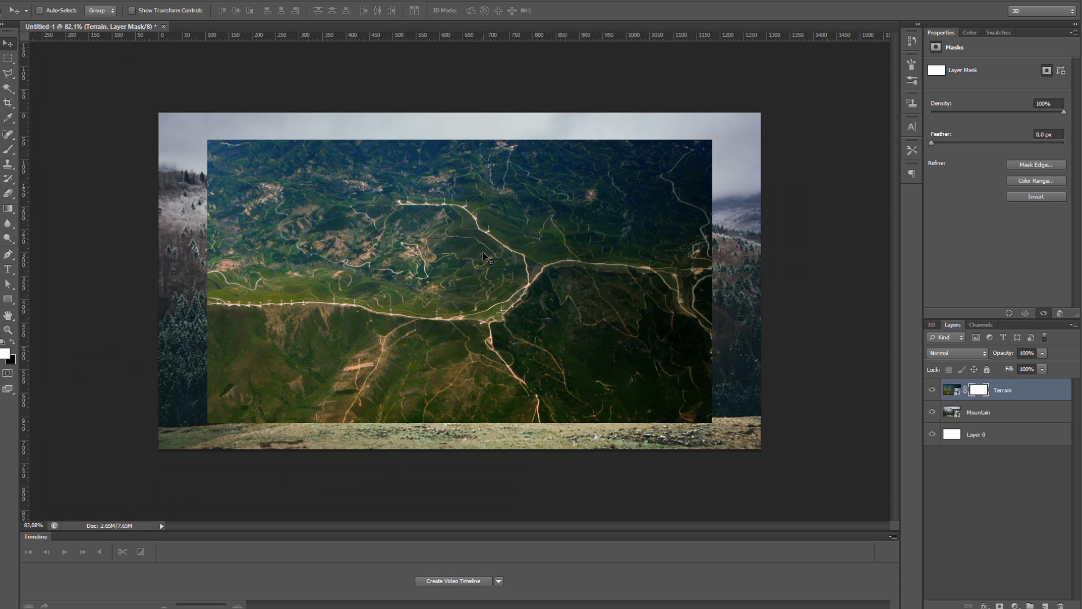
pyautogui.click(978, 389)
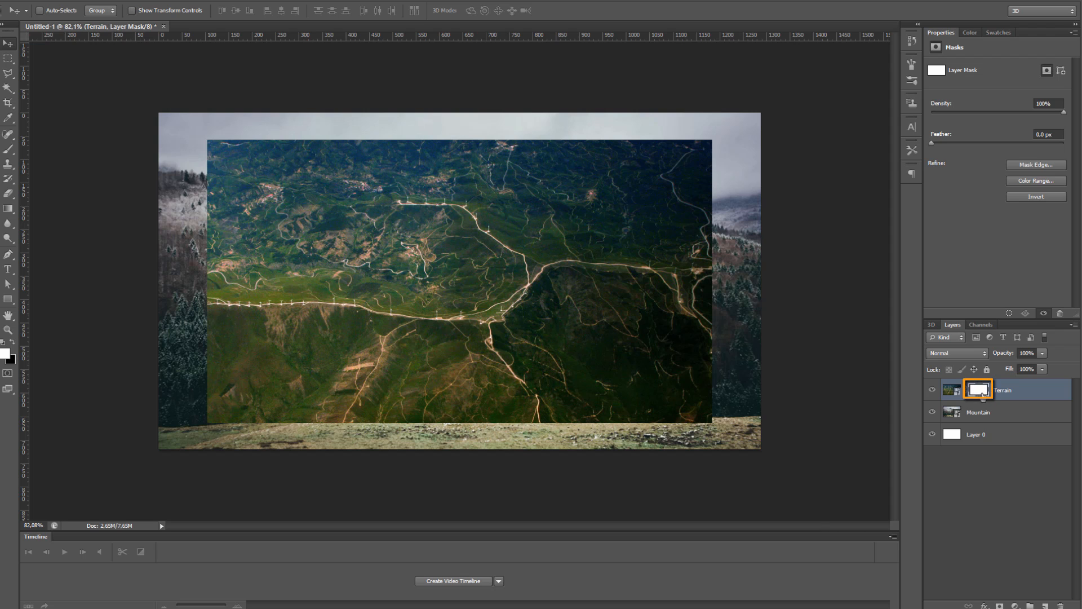
pyautogui.click(952, 389)
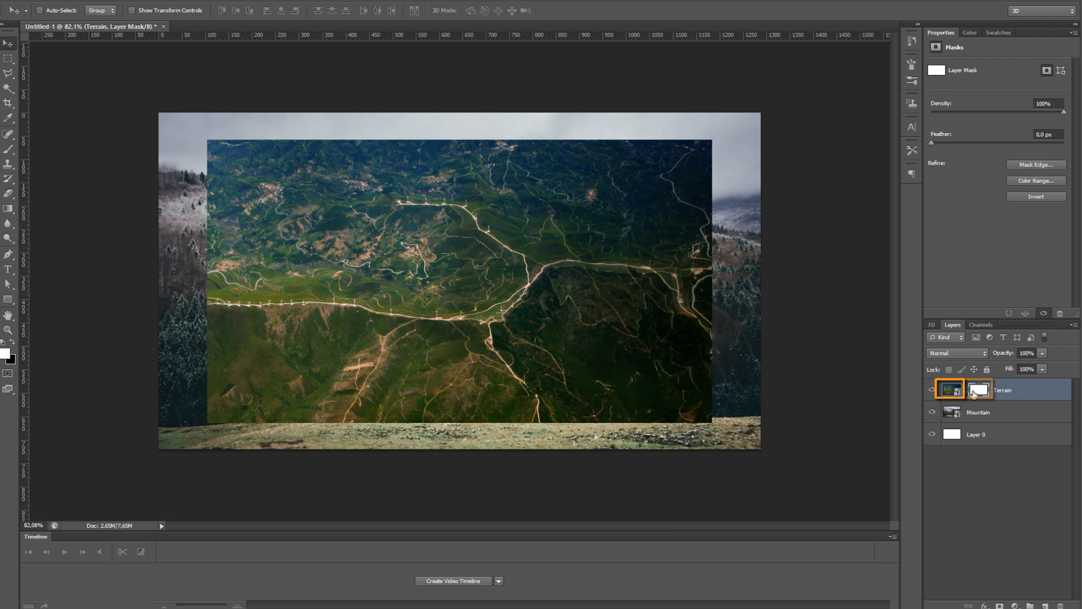
pyautogui.click(979, 389)
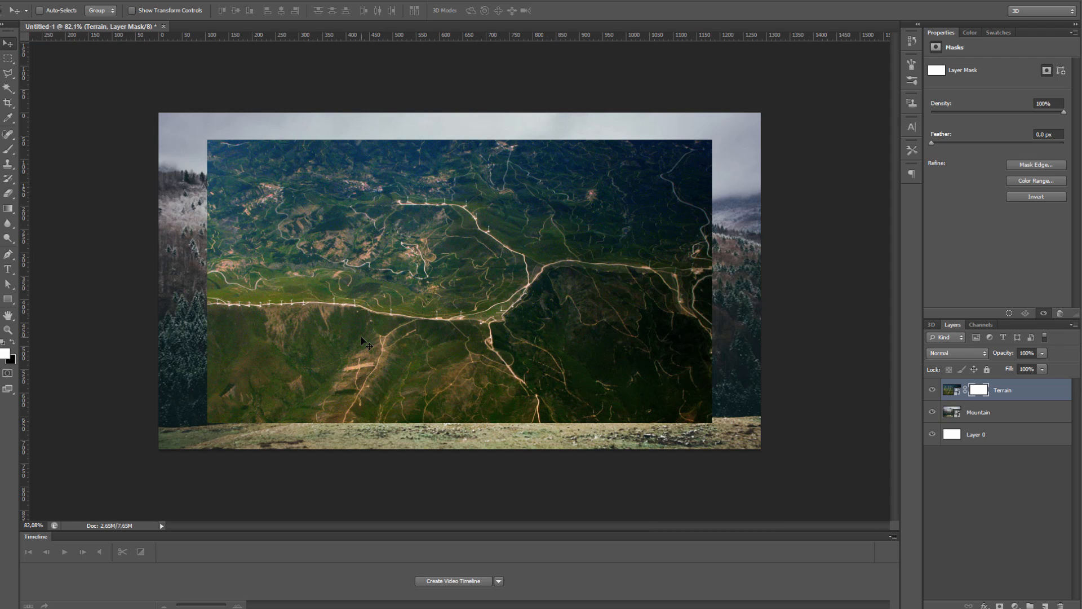
pyautogui.moveTo(33, 198)
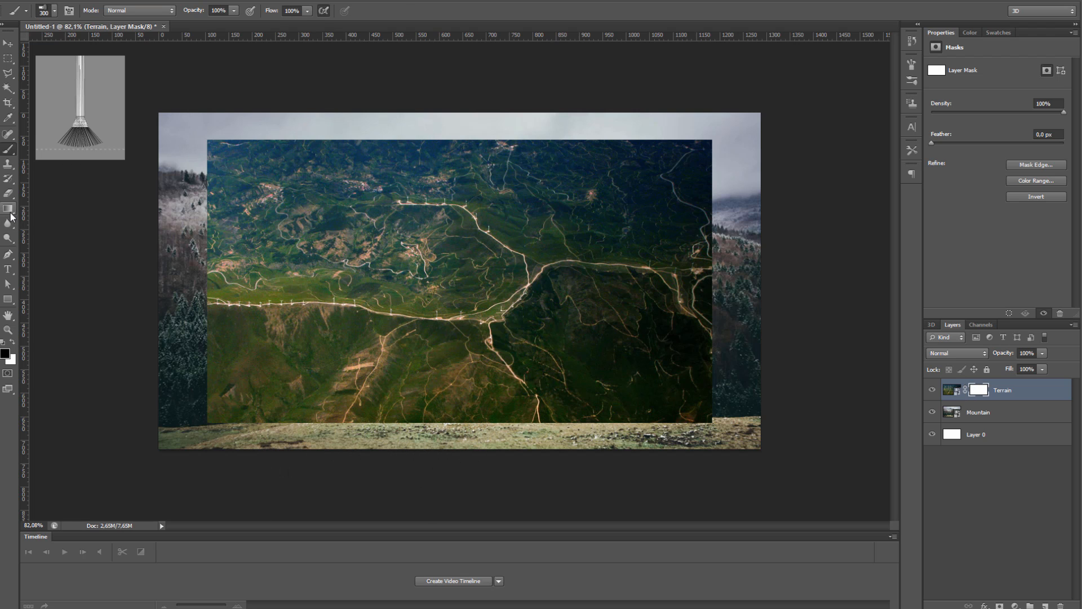
# Switch to the Gradient Tool to paint the Terrain layer mask
pyautogui.click(9, 210)
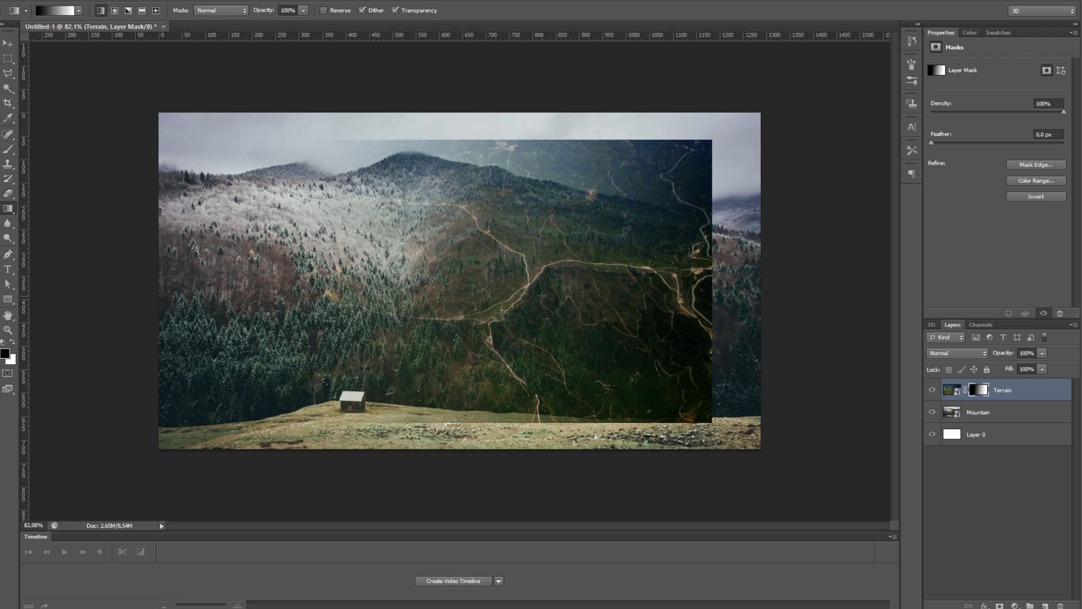
pyautogui.moveTo(482, 291)
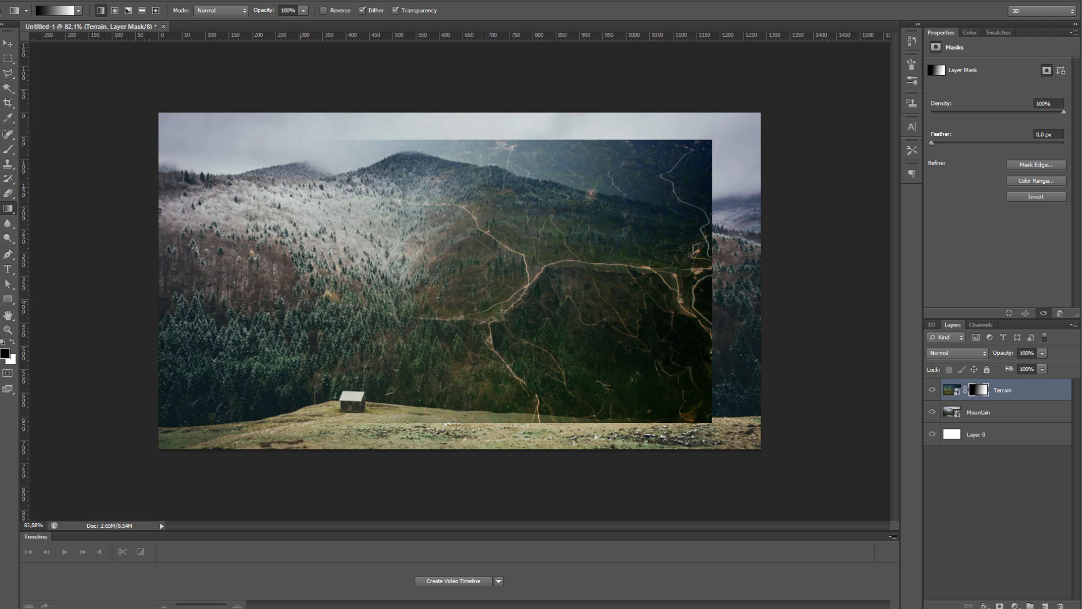
pyautogui.moveTo(979, 432)
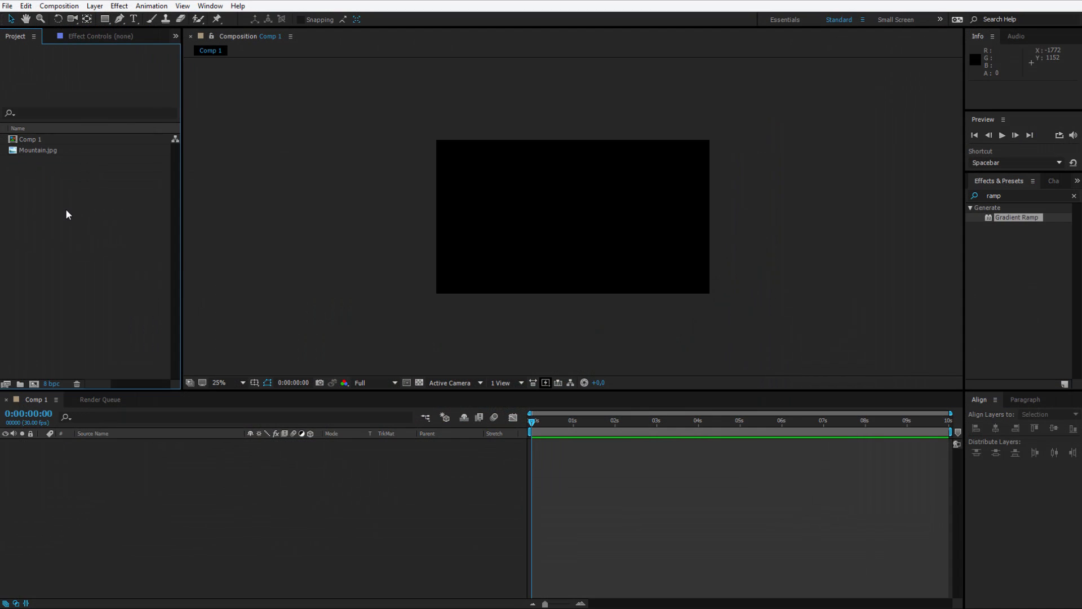
pyautogui.moveTo(38, 211)
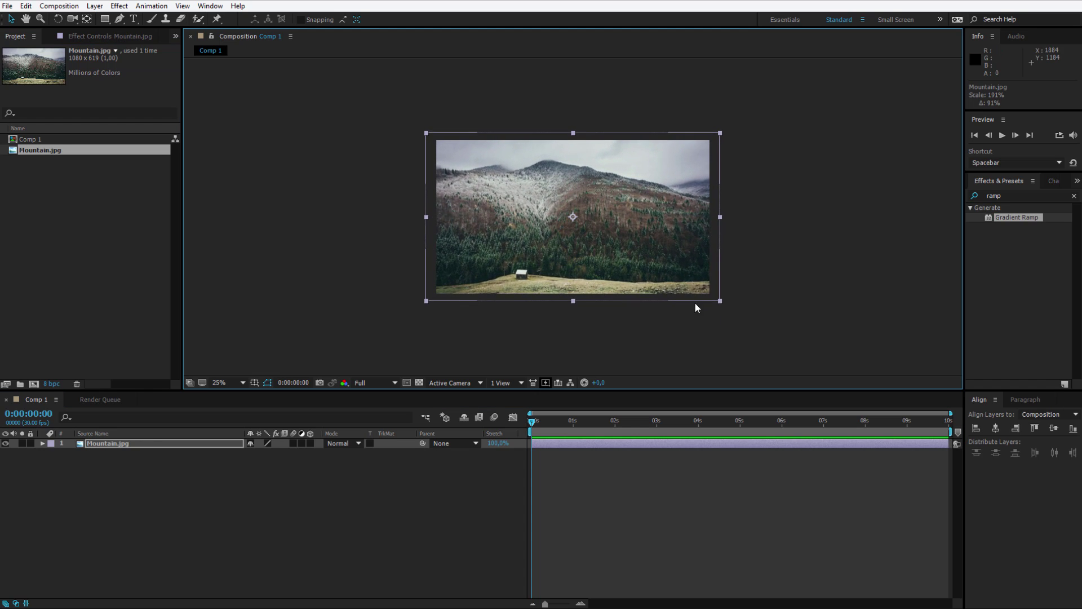
# View Comp 1 at 50% magnification and toggle the track matte columns off and on
pyautogui.click(224, 382)
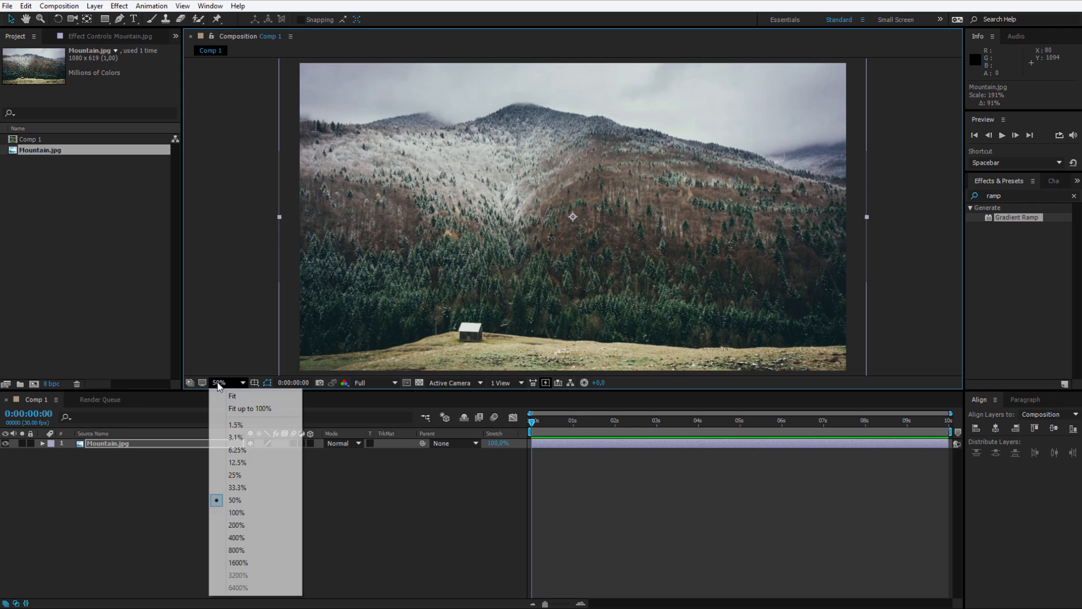
pyautogui.click(237, 499)
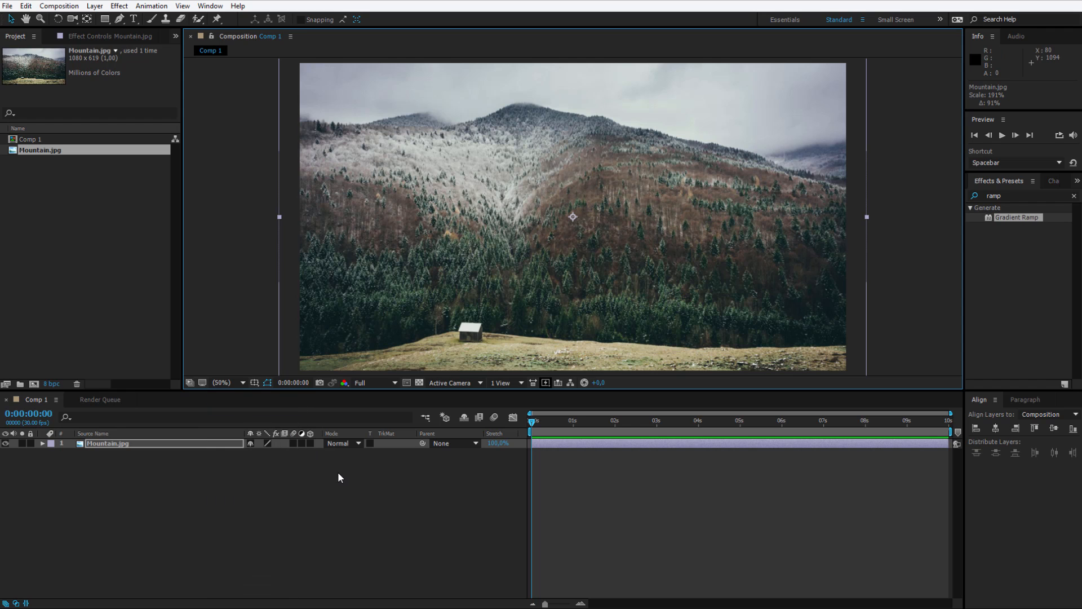
pyautogui.moveTo(399, 453)
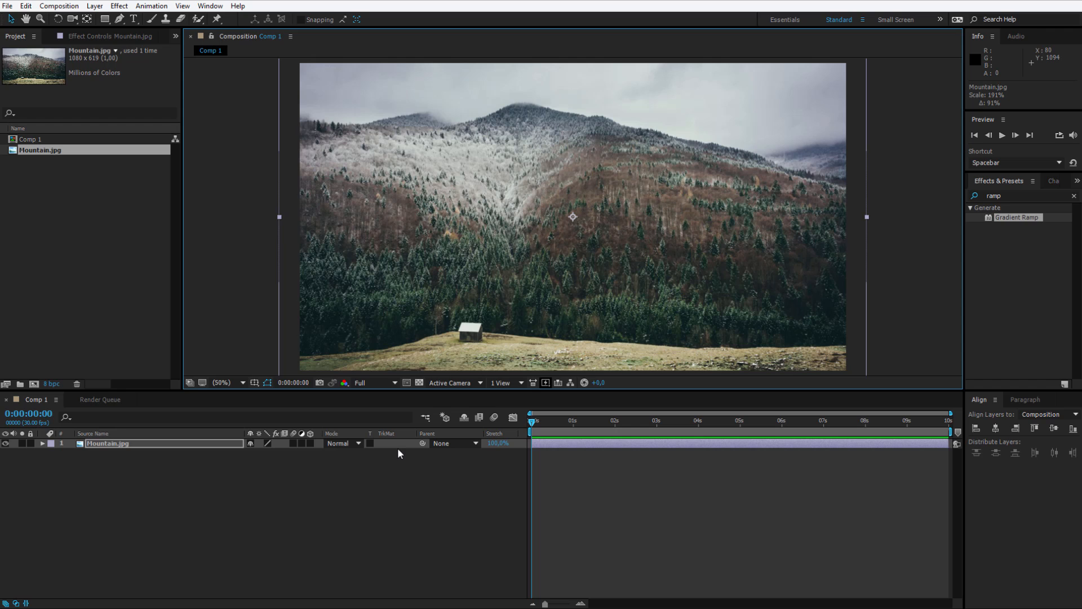
pyautogui.moveTo(426, 518)
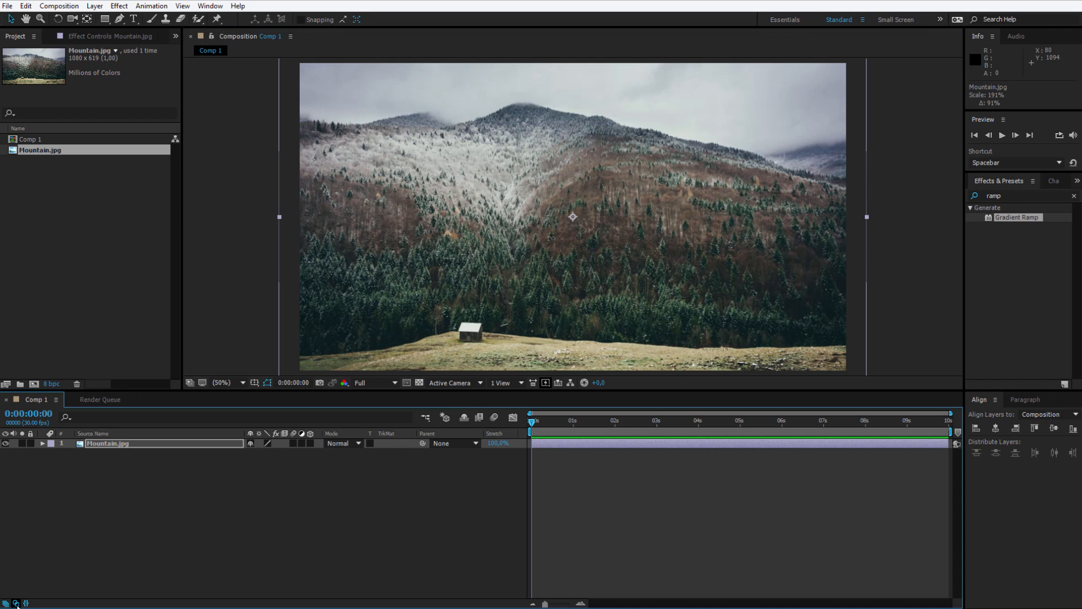
pyautogui.click(14, 599)
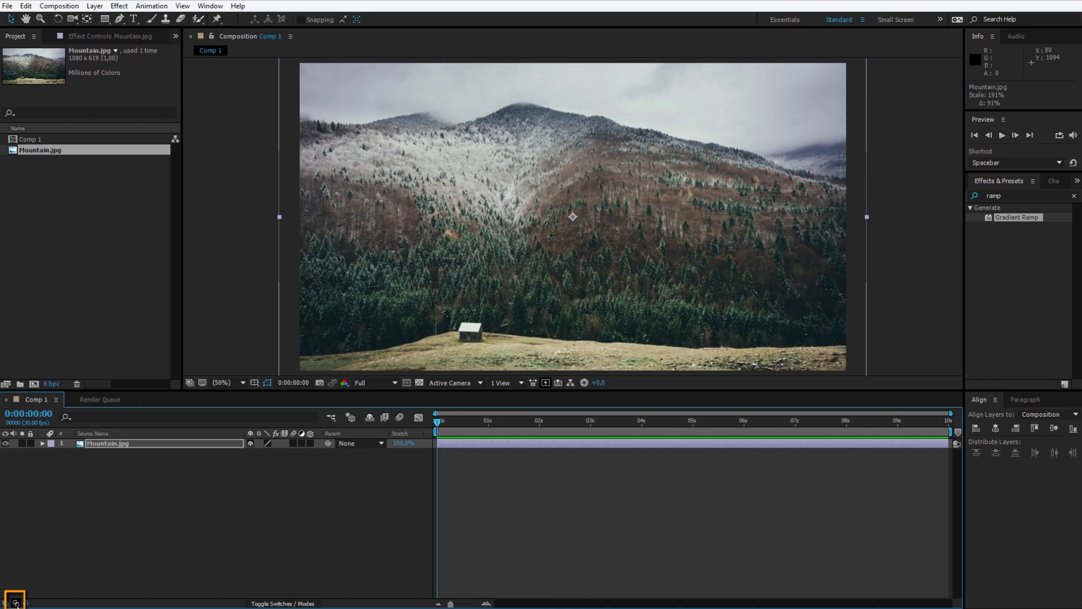
pyautogui.click(282, 602)
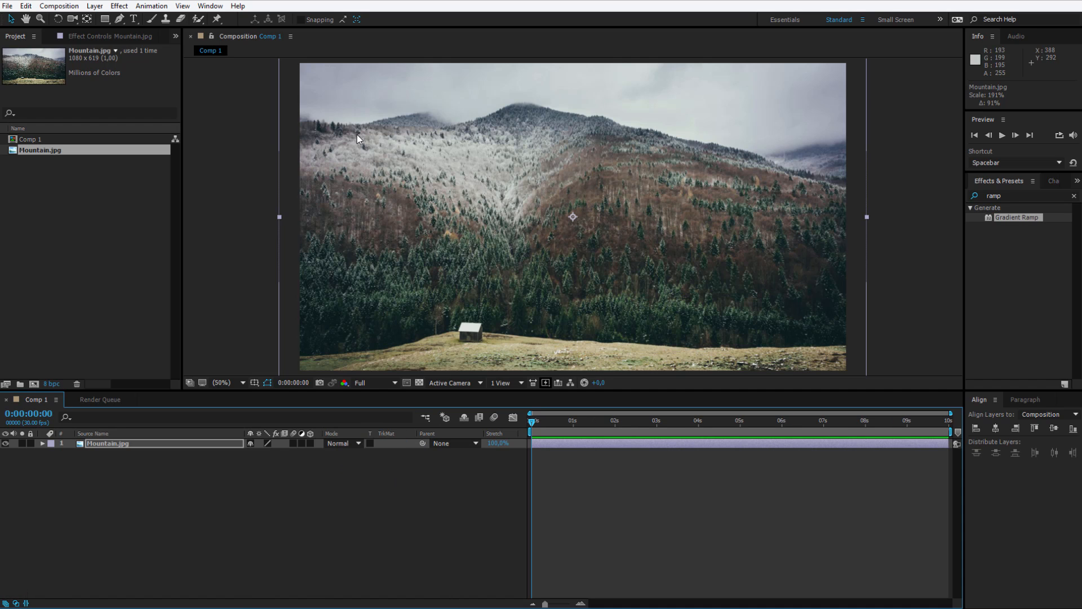
pyautogui.click(119, 19)
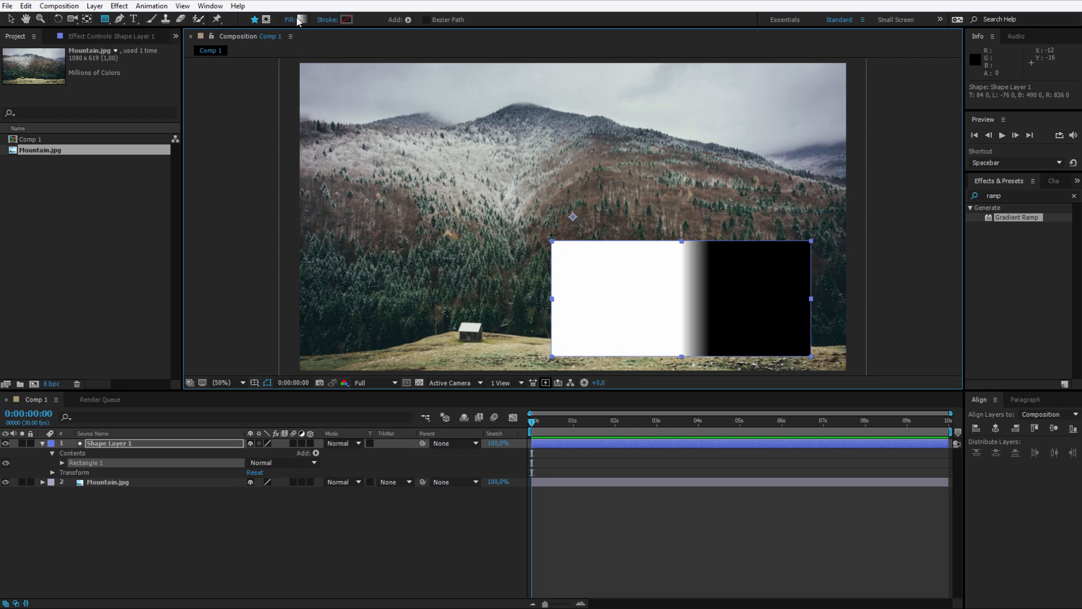
# Set the rectangle's fill to a white-to-black linear gradient
pyautogui.click(303, 19)
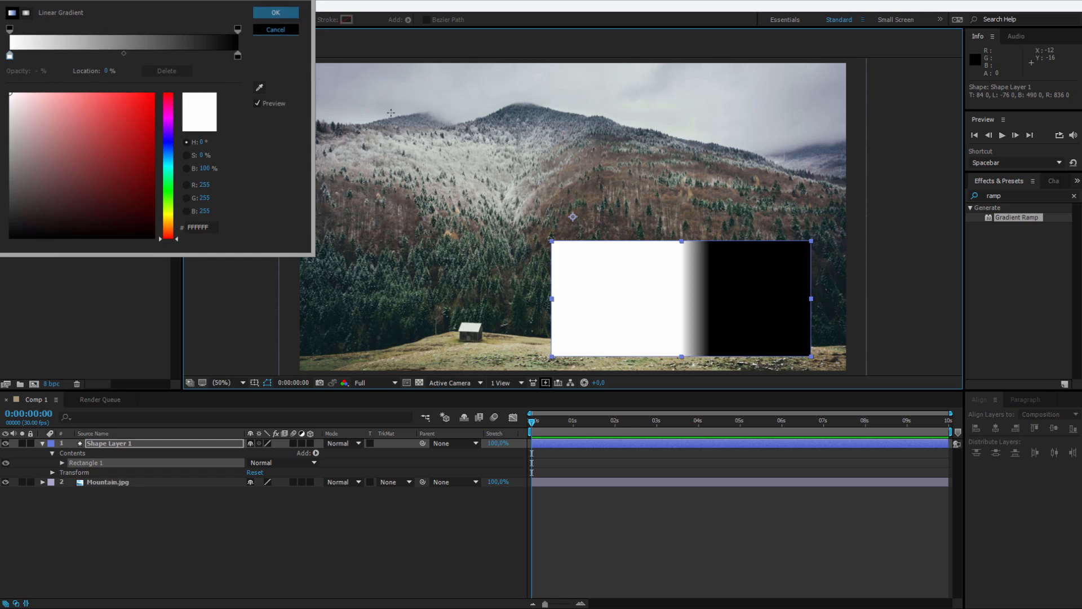
pyautogui.click(275, 12)
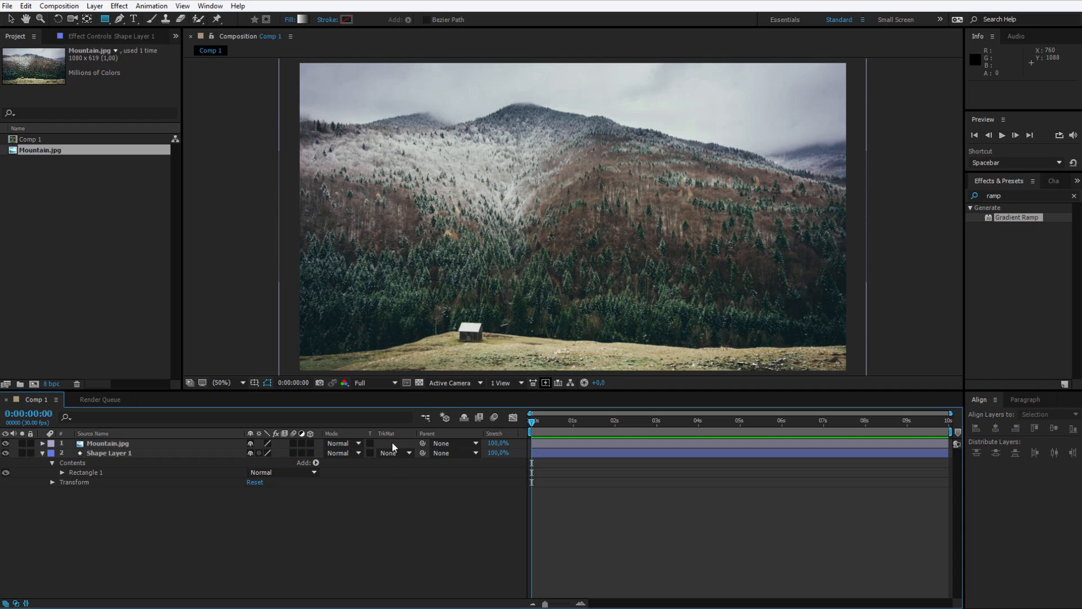
pyautogui.click(109, 453)
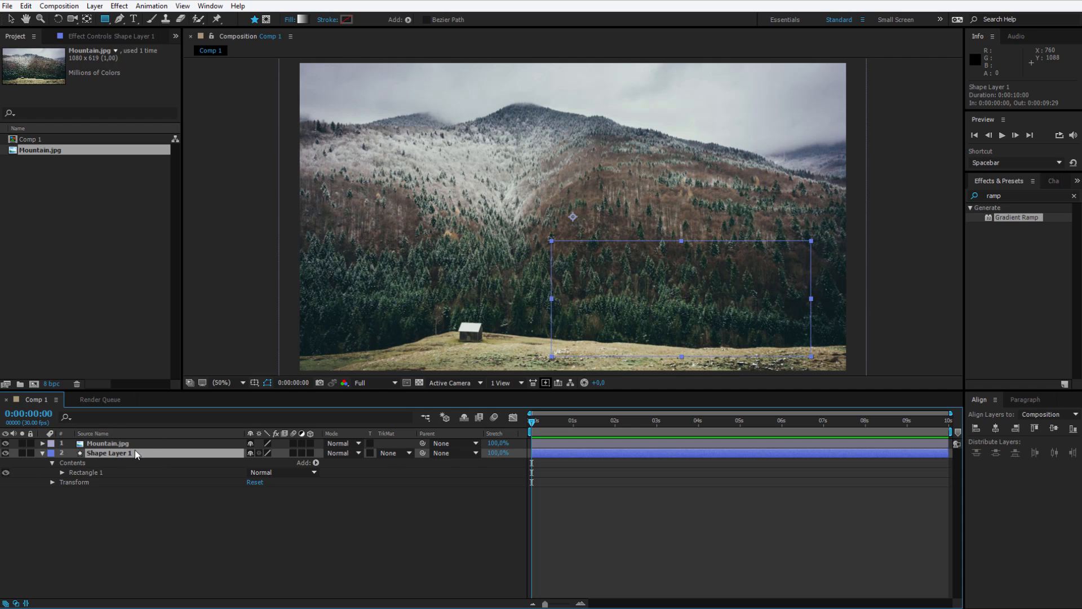
pyautogui.click(42, 454)
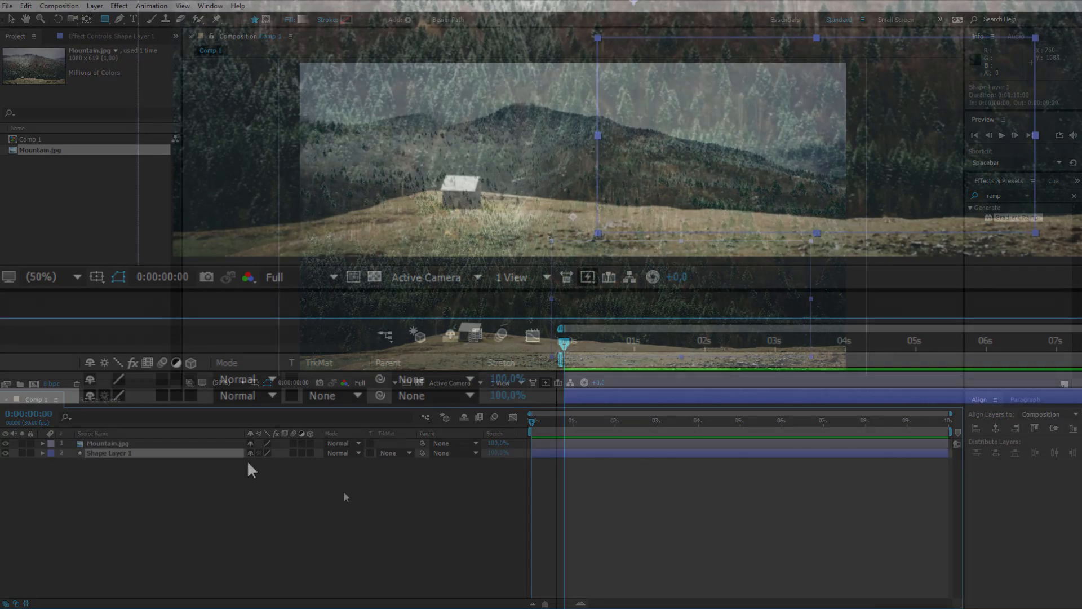
# Review the shape layer's track matte options (Alpha and Luma from Mountain.jpg) without choosing one
pyautogui.click(330, 396)
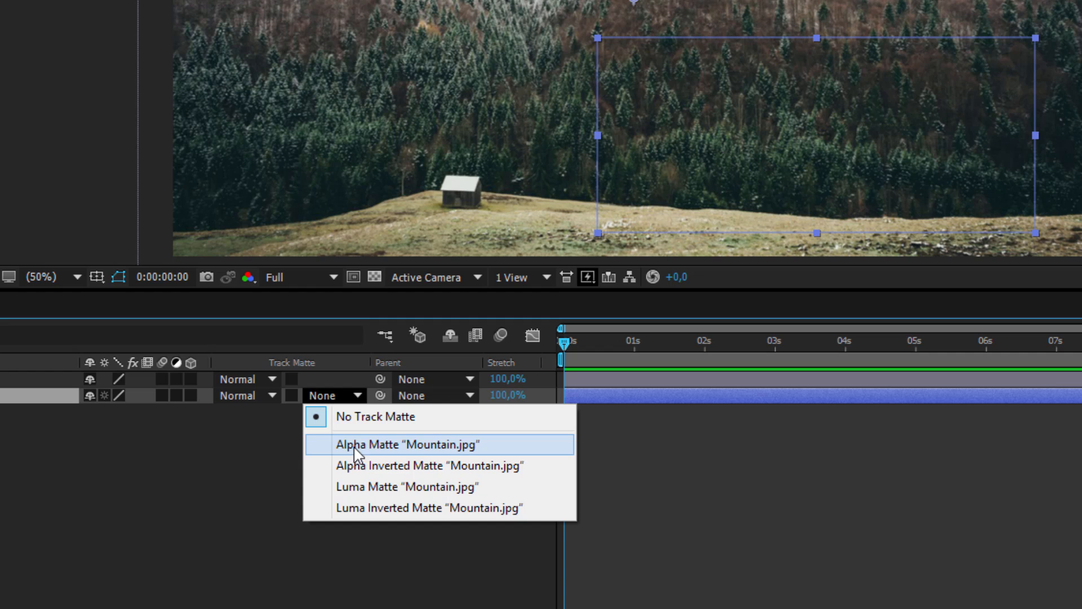
pyautogui.moveTo(364, 465)
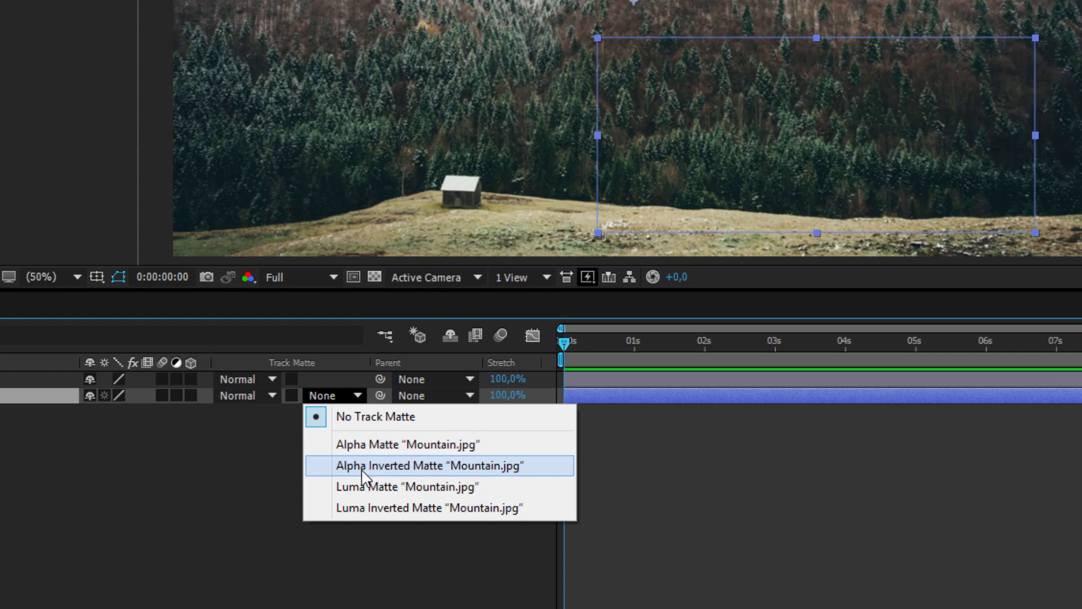
pyautogui.moveTo(385, 507)
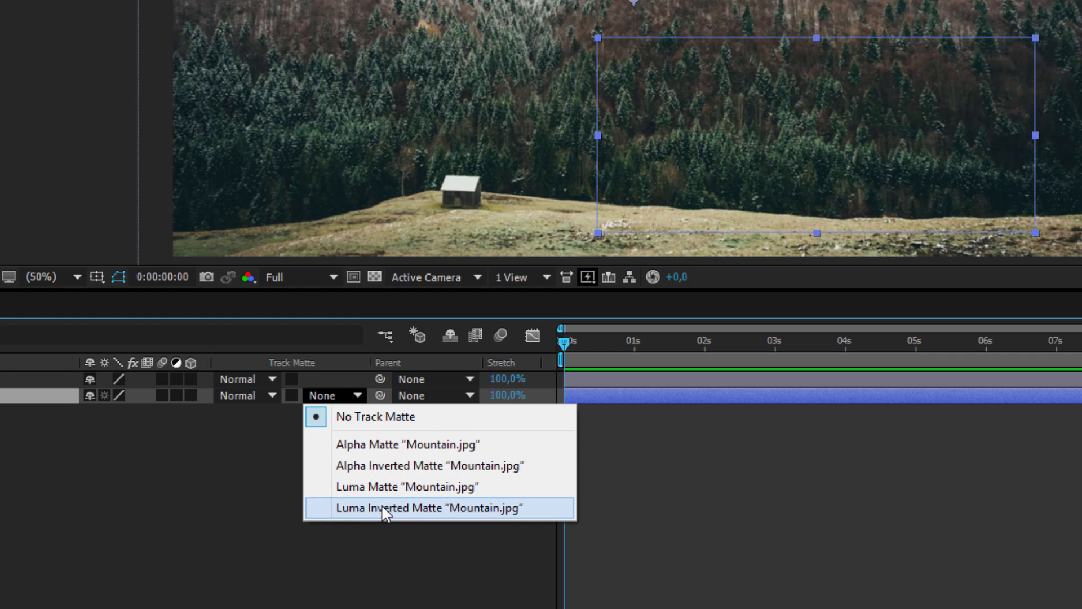
pyautogui.moveTo(371, 451)
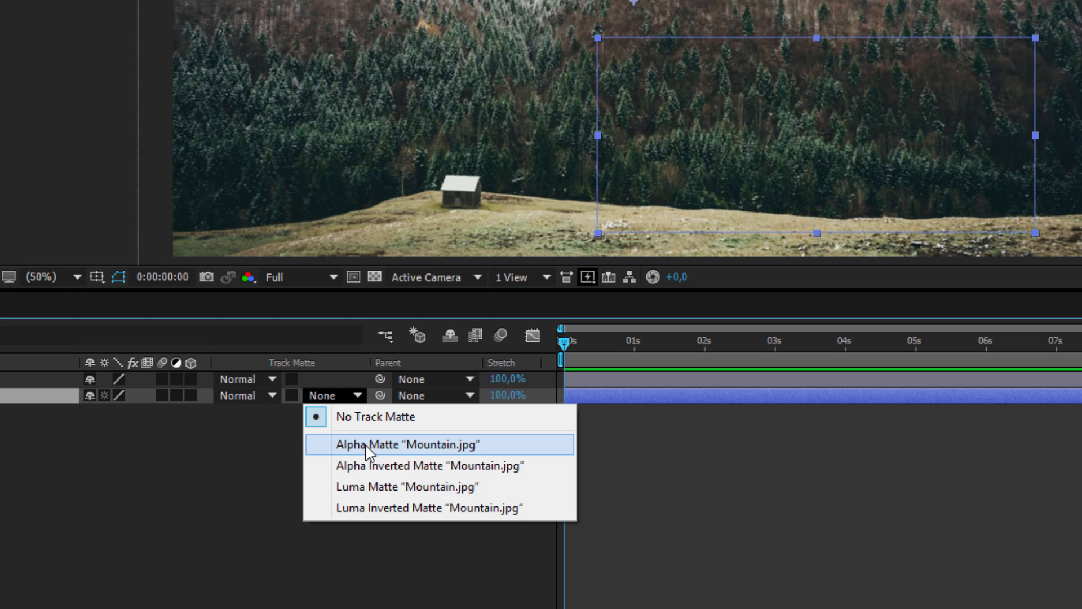
pyautogui.moveTo(614, 58)
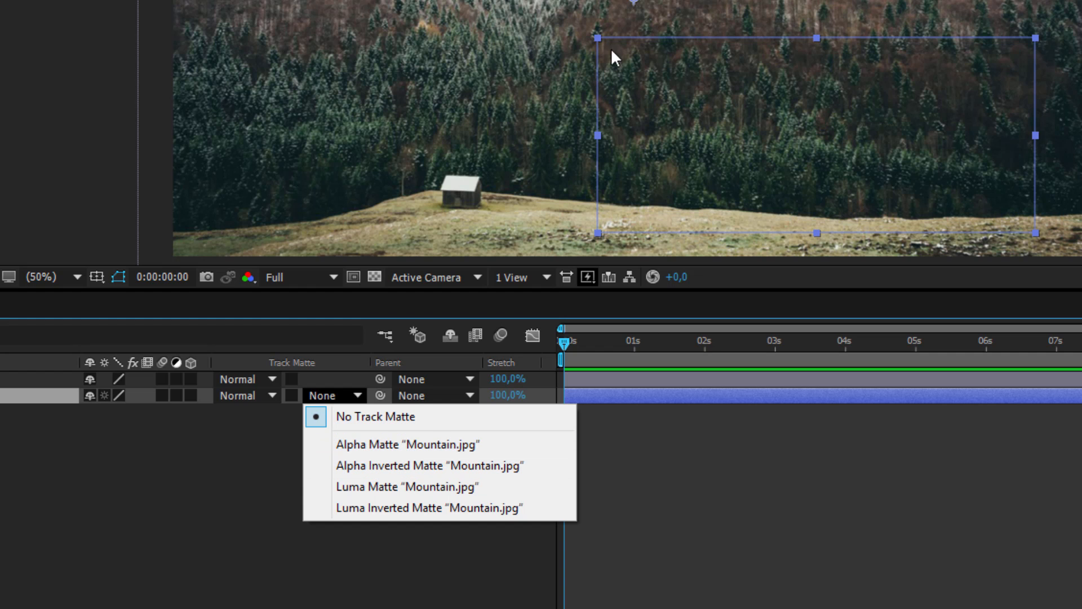
pyautogui.moveTo(1010, 282)
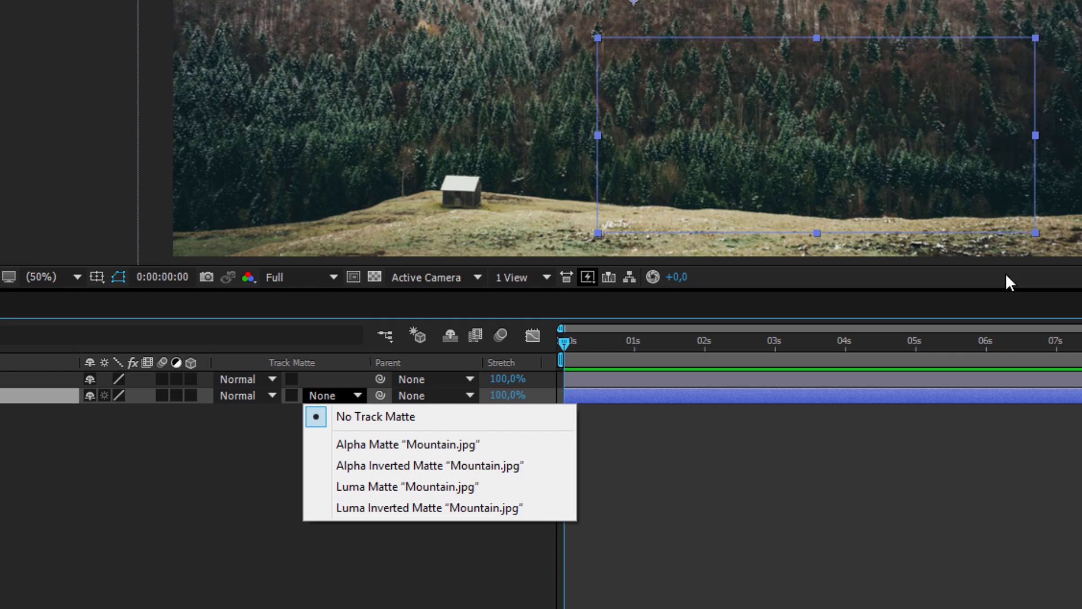
pyautogui.moveTo(412, 497)
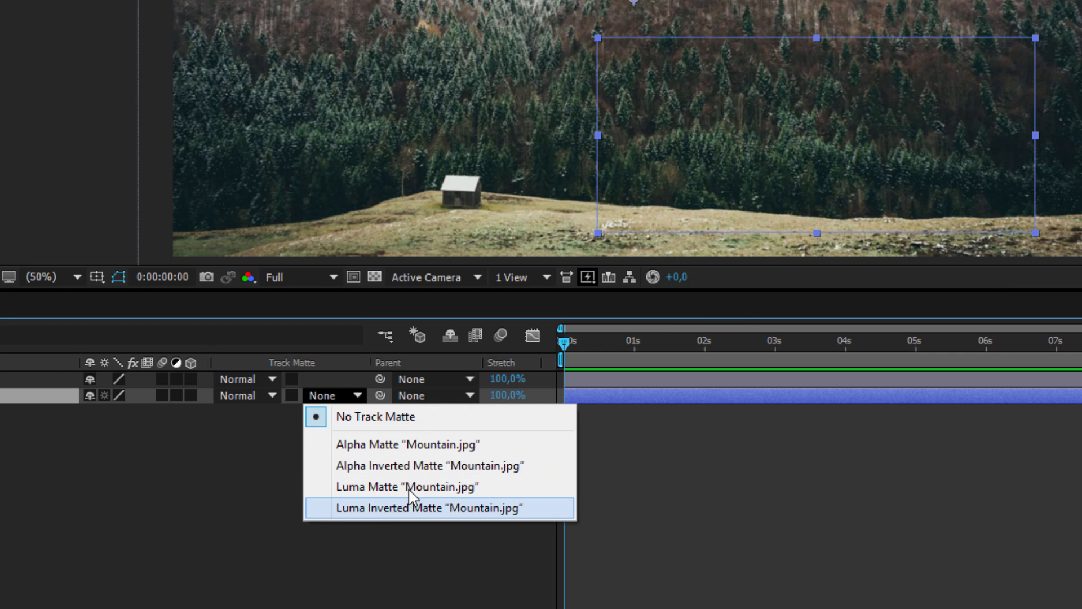
pyautogui.moveTo(656, 82)
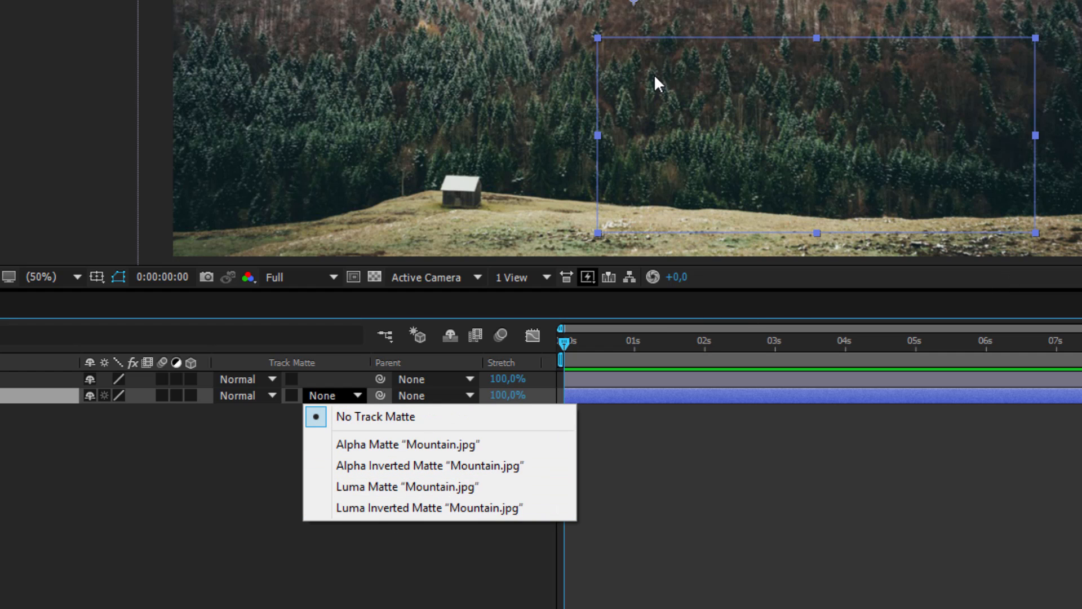
pyautogui.moveTo(886, 149)
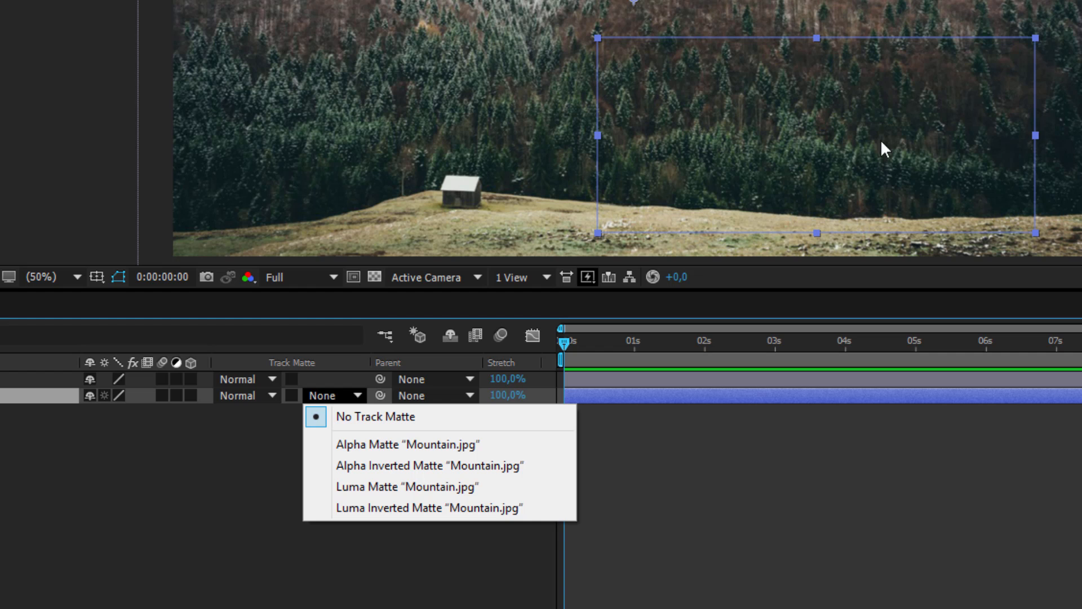
pyautogui.moveTo(654, 123)
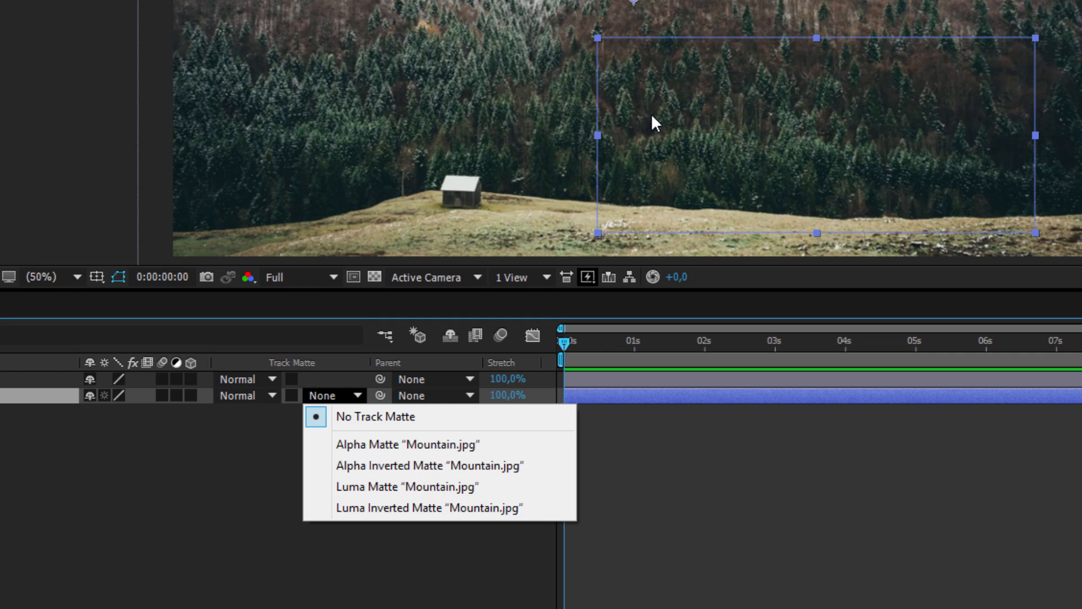
pyautogui.moveTo(971, 125)
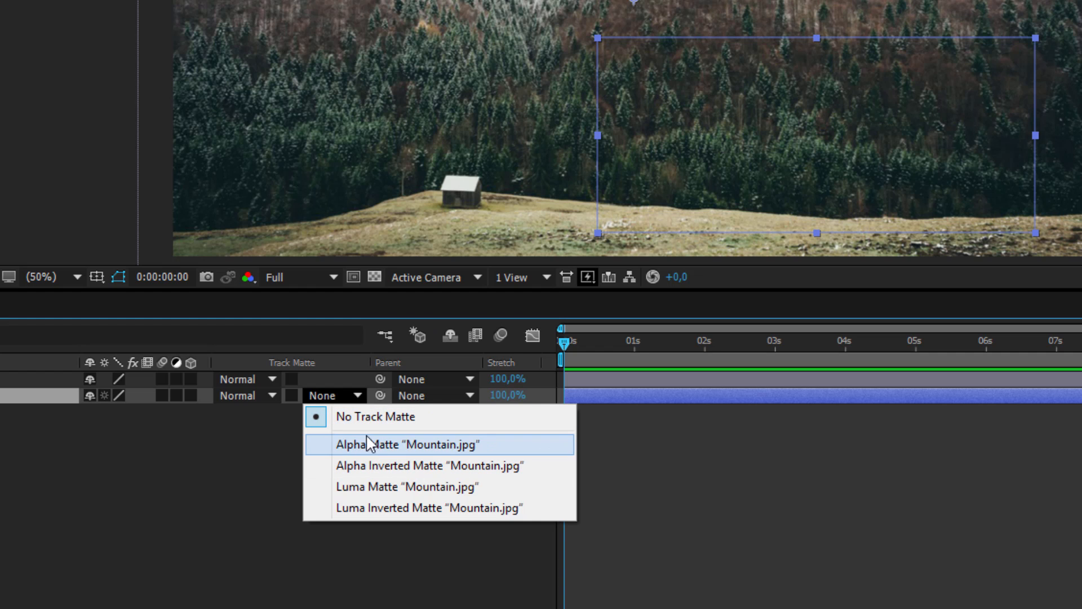
pyautogui.moveTo(1002, 221)
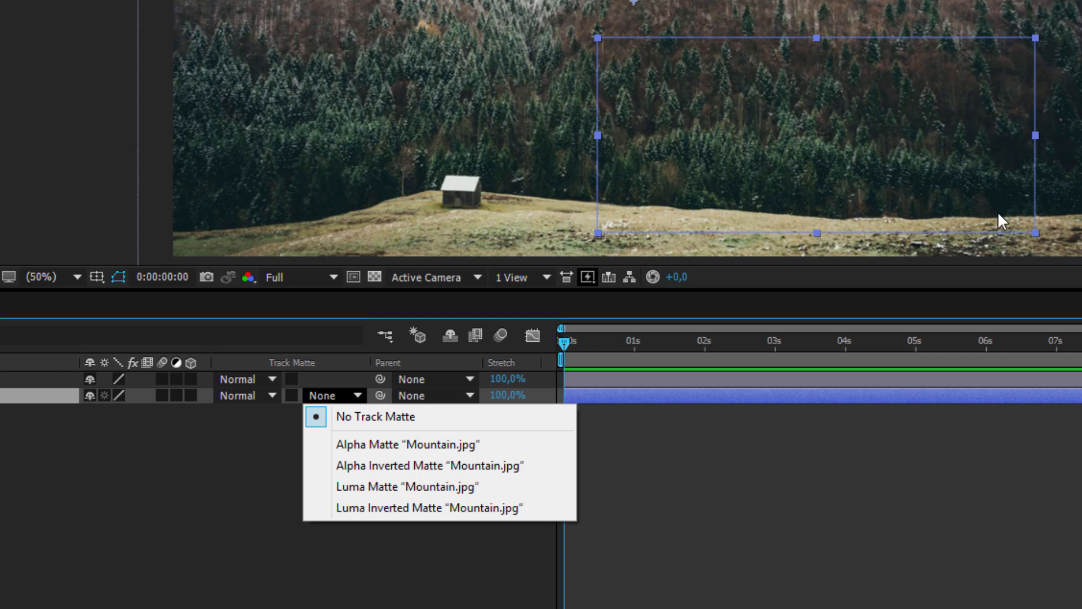
pyautogui.moveTo(805, 174)
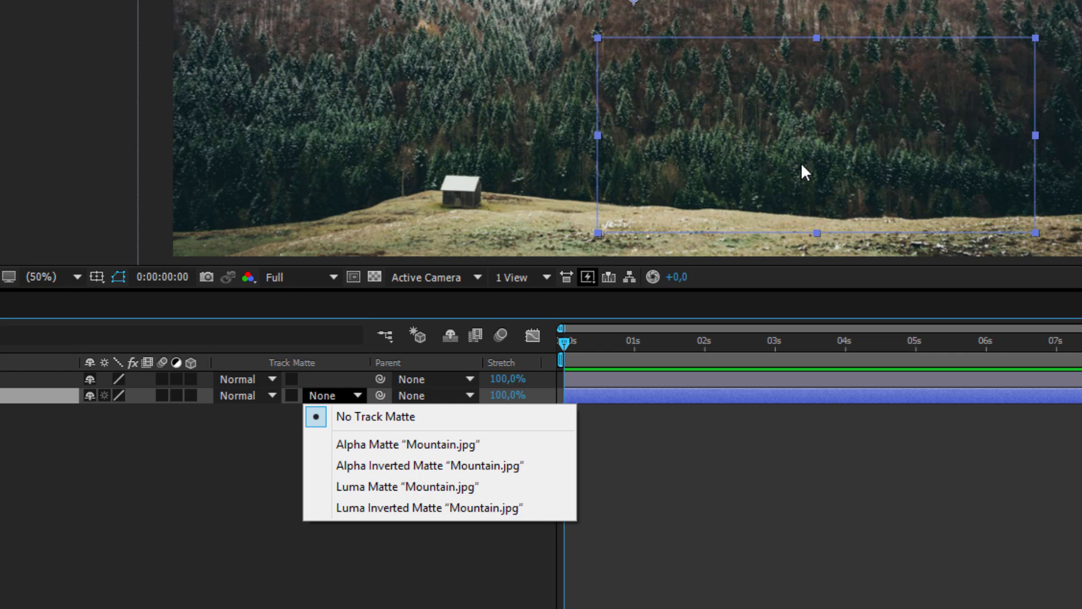
pyautogui.moveTo(662, 137)
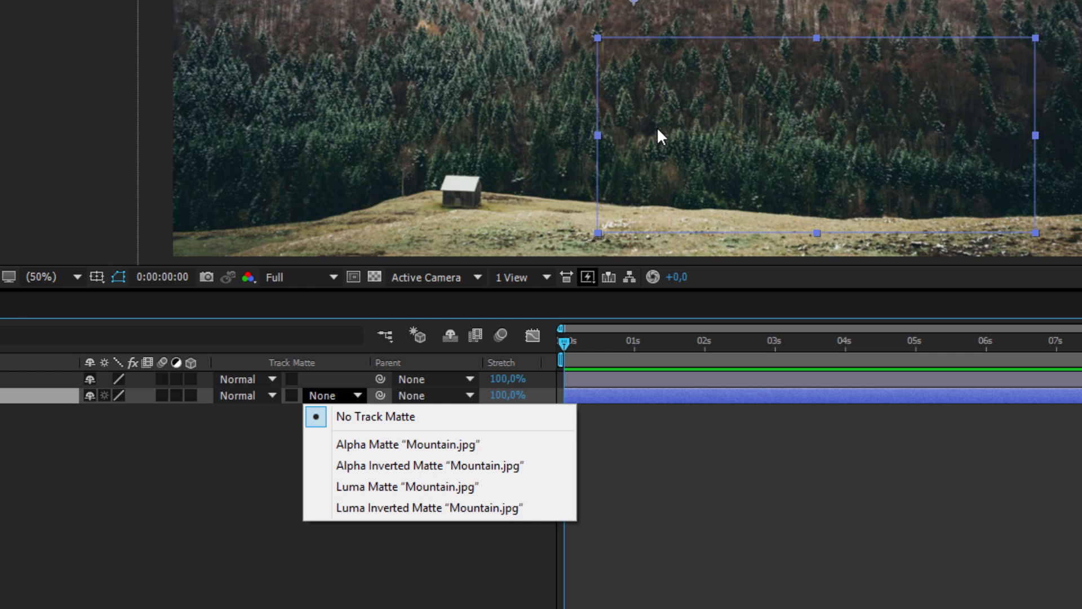
pyautogui.moveTo(948, 132)
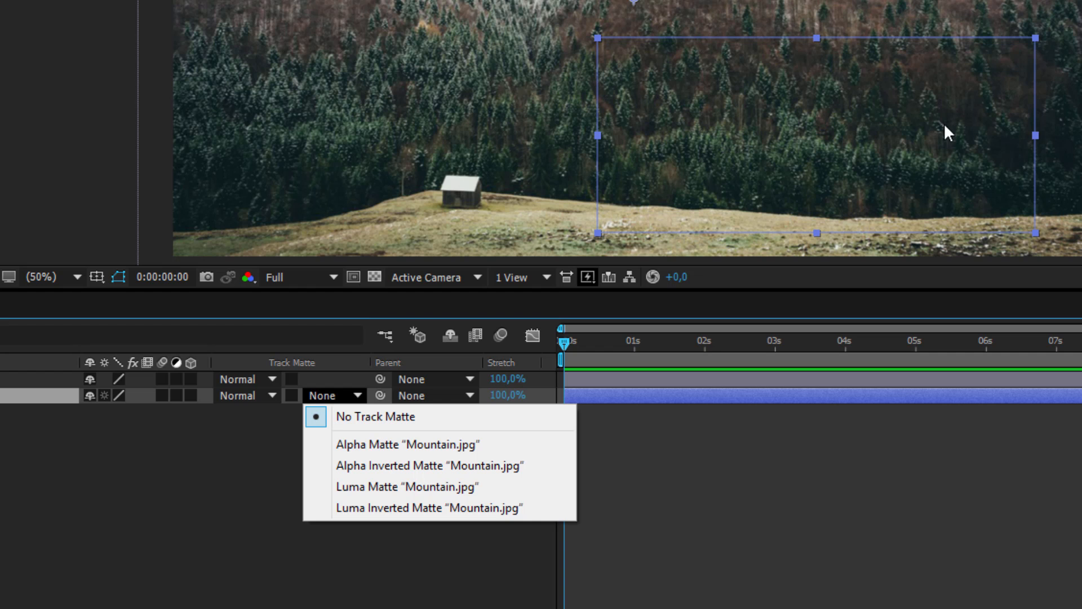
pyautogui.moveTo(1017, 257)
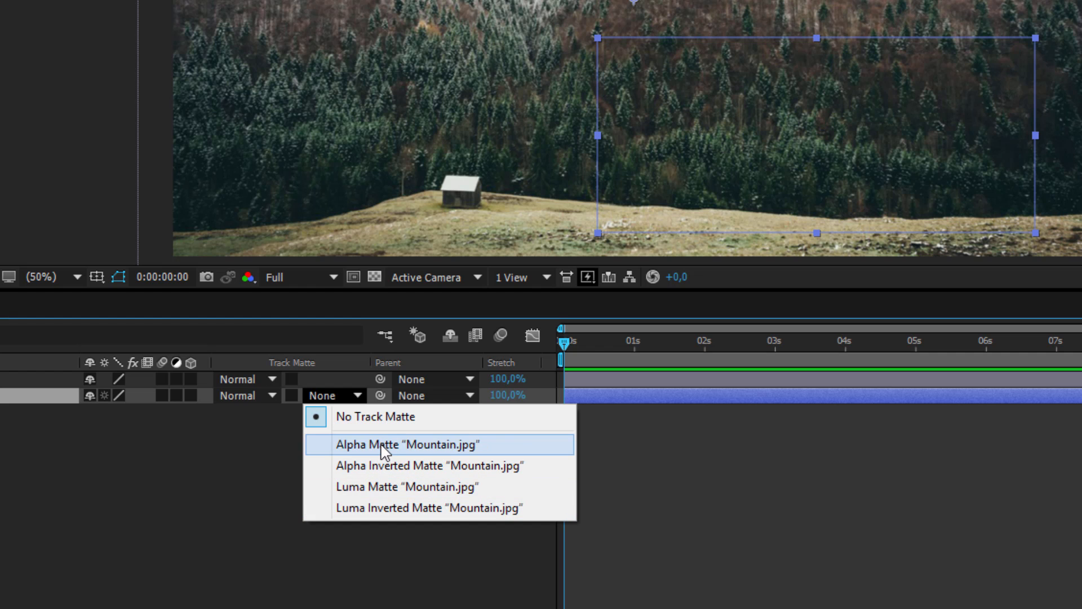
pyautogui.click(408, 444)
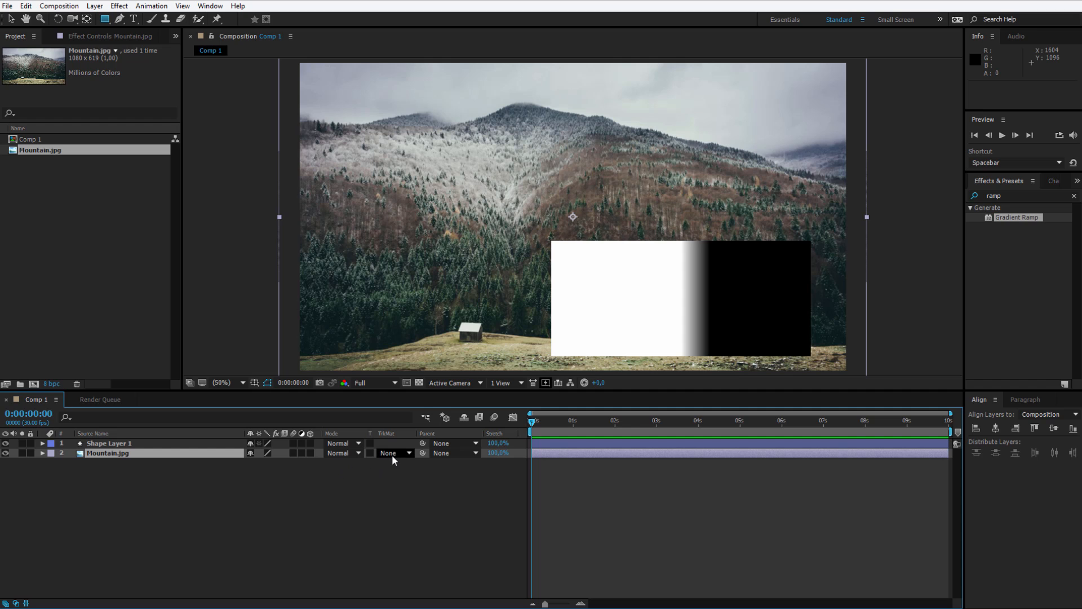
# Set Mountain.jpg's track matte to Alpha Matte "Shape Layer 1" and select the shape layer
pyautogui.click(393, 453)
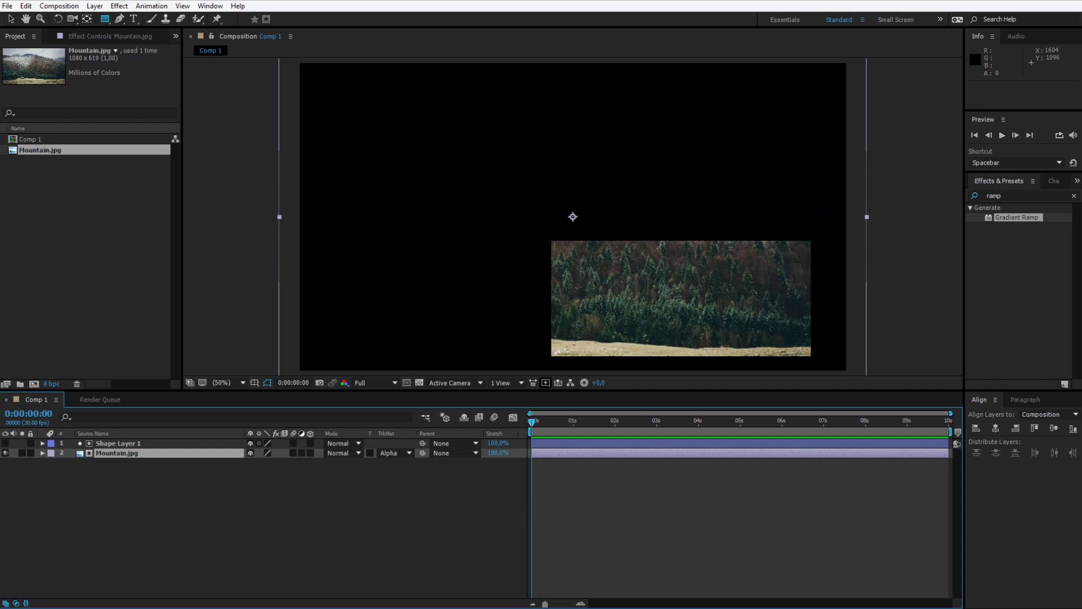
pyautogui.moveTo(273, 477)
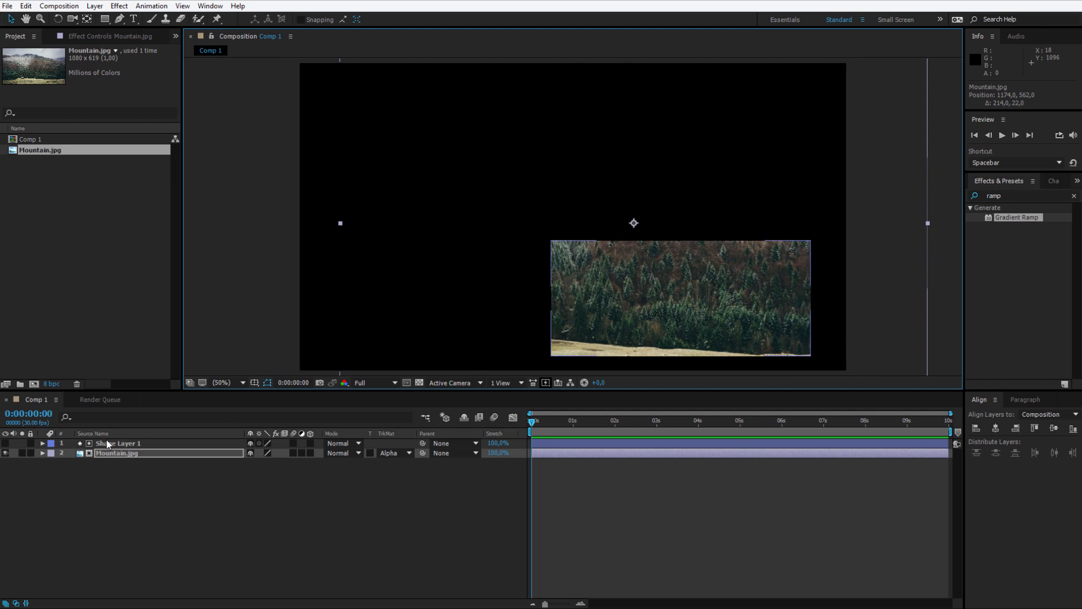
pyautogui.click(119, 443)
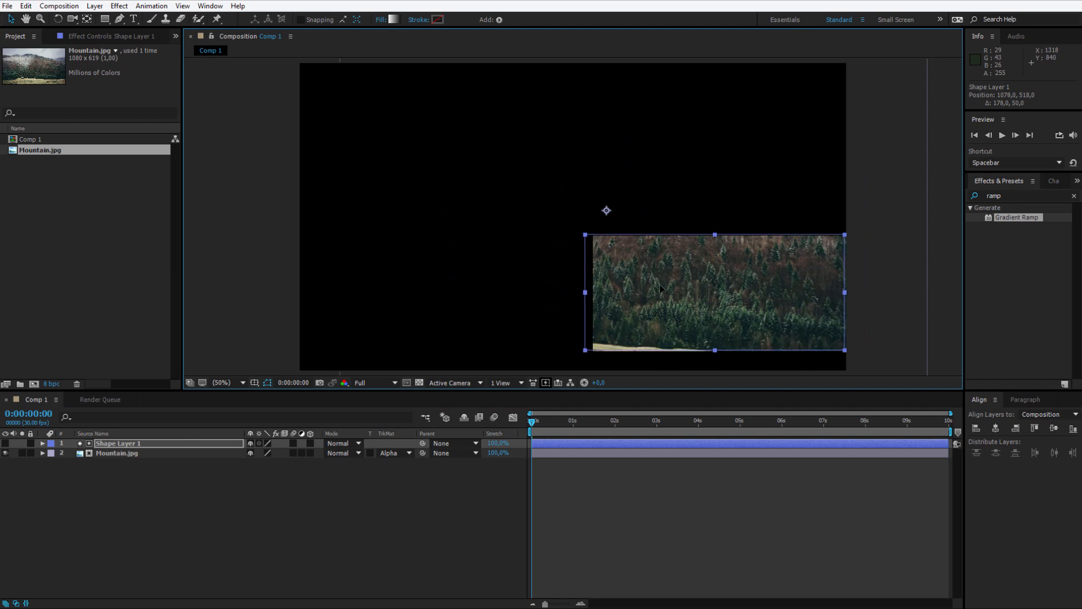
# Switch Mountain.jpg to Alpha Inverted Matte "Shape Layer 1"
pyautogui.click(391, 453)
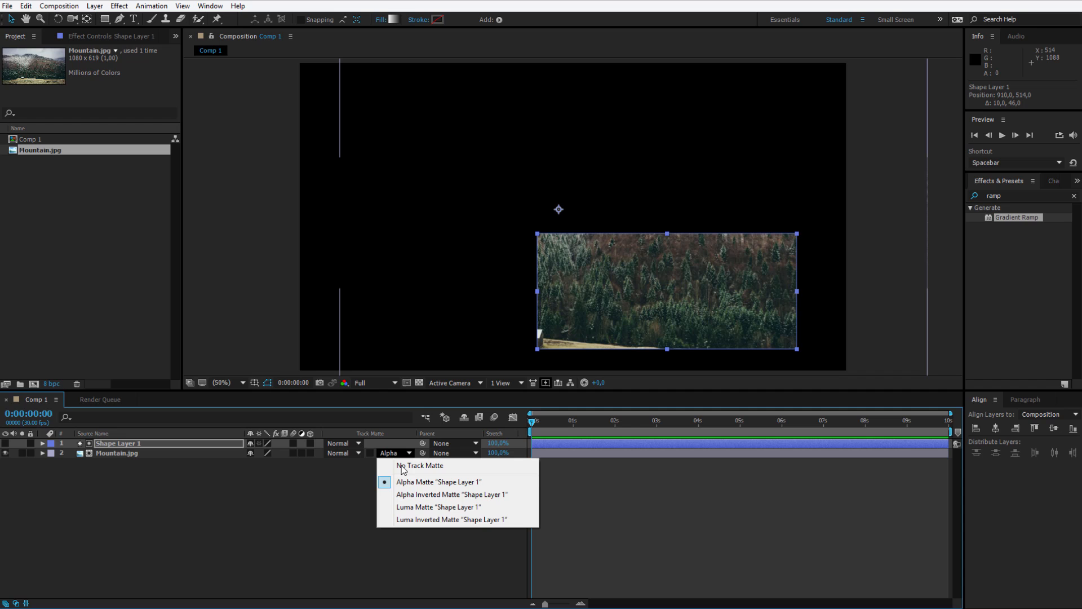
pyautogui.click(451, 494)
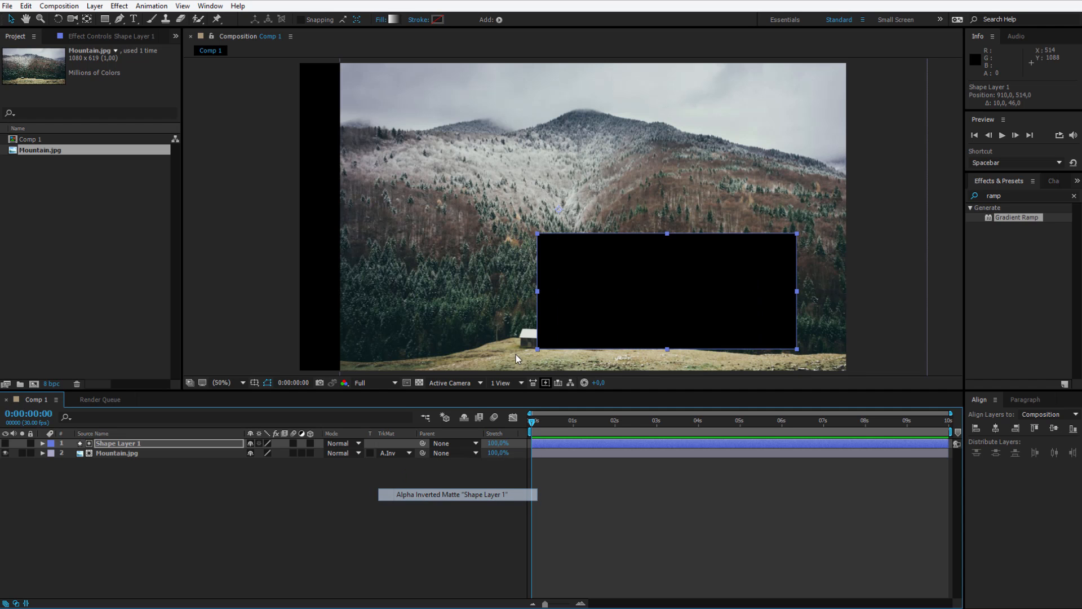
pyautogui.moveTo(638, 204)
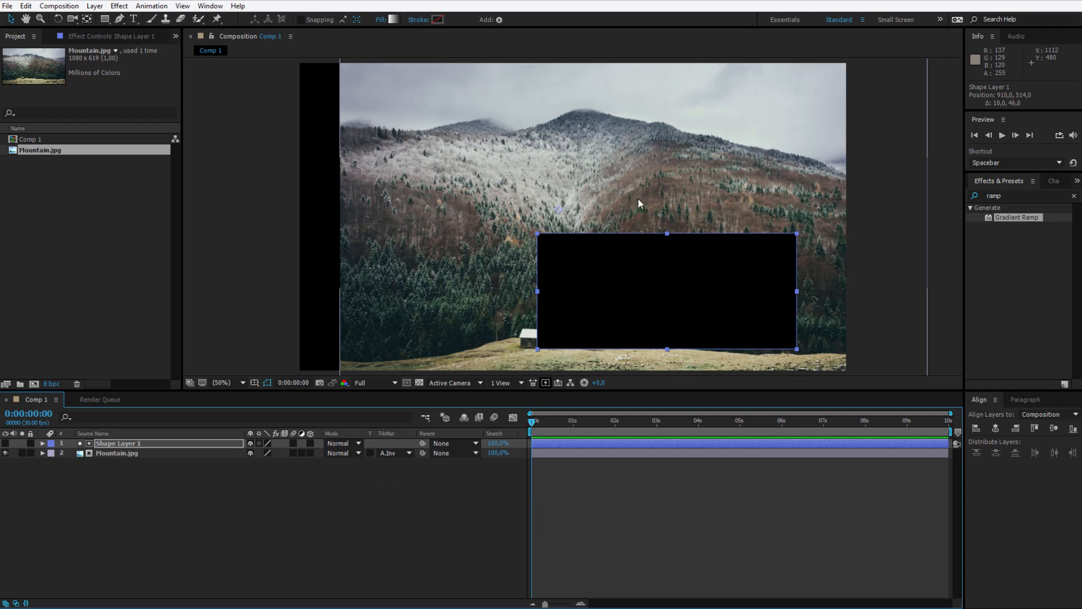
pyautogui.moveTo(405, 463)
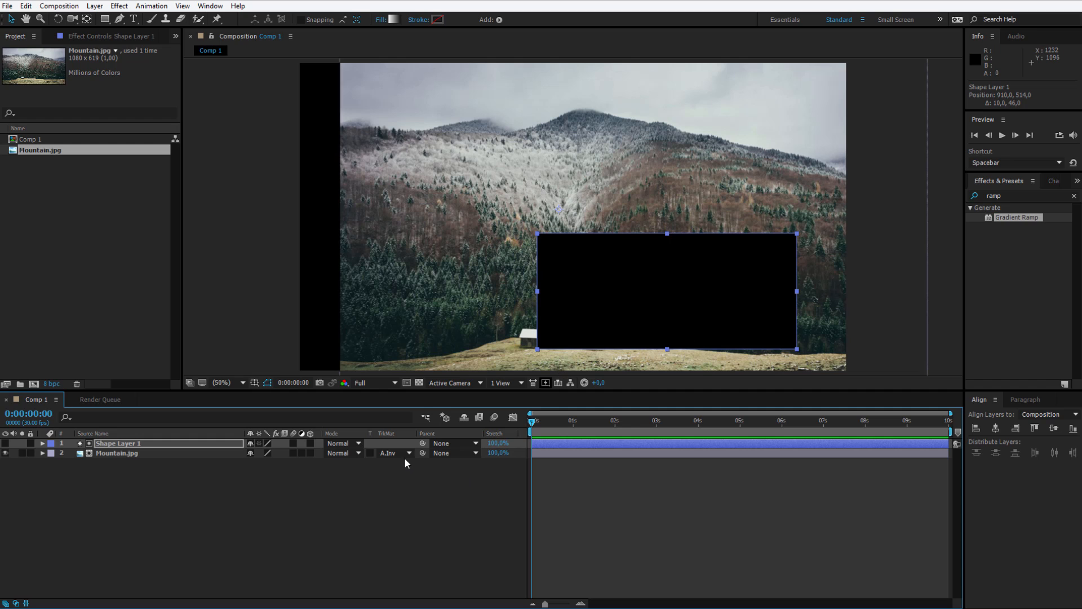
pyautogui.click(394, 453)
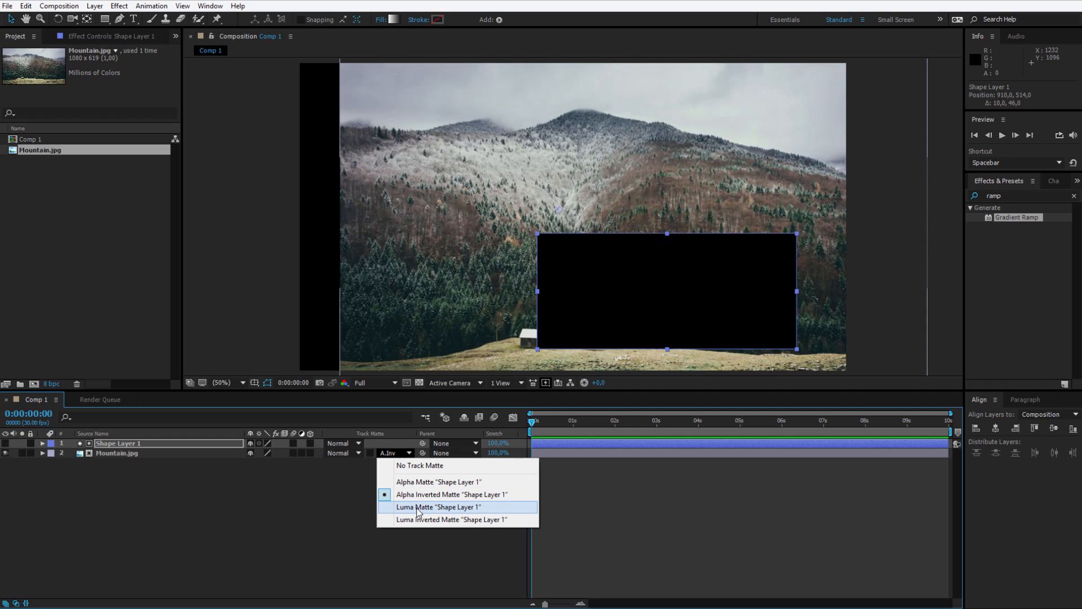
# Switch Mountain.jpg to Luma Matte "Shape Layer 1"
pyautogui.click(439, 506)
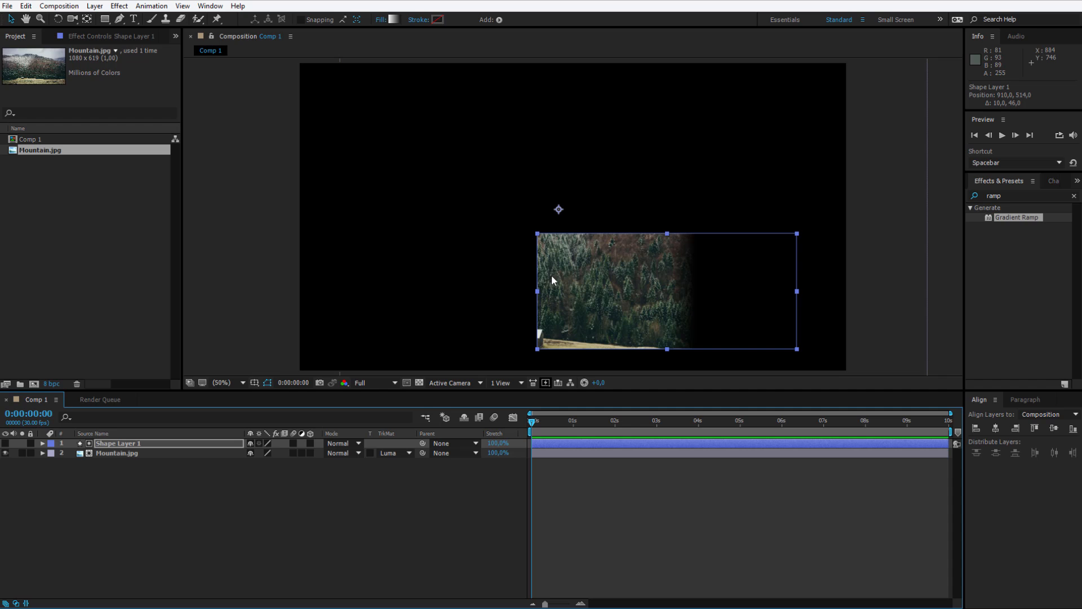
pyautogui.moveTo(652, 289)
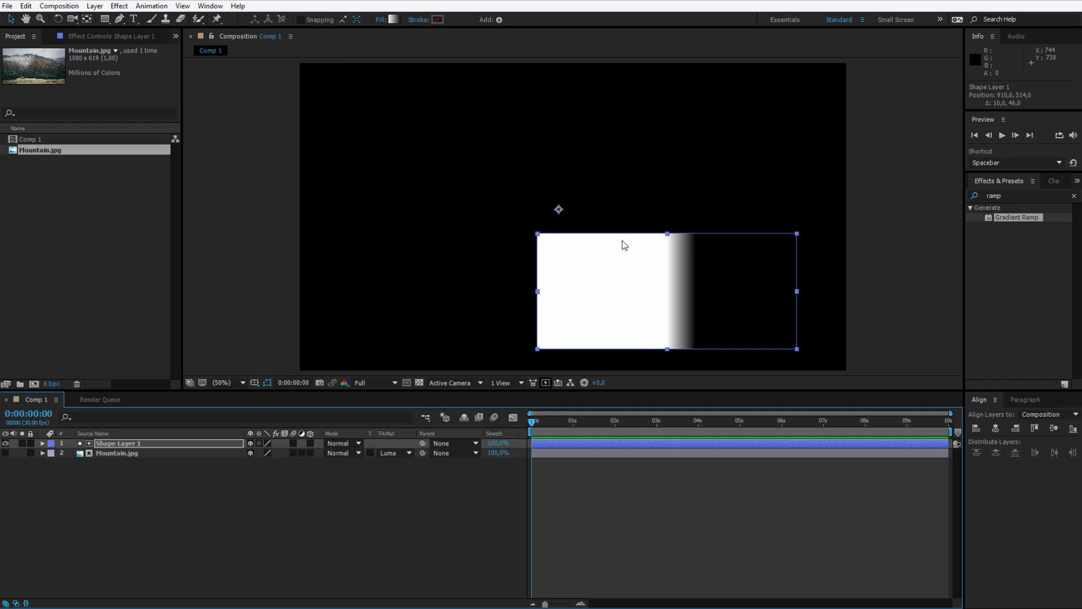
pyautogui.moveTo(562, 277)
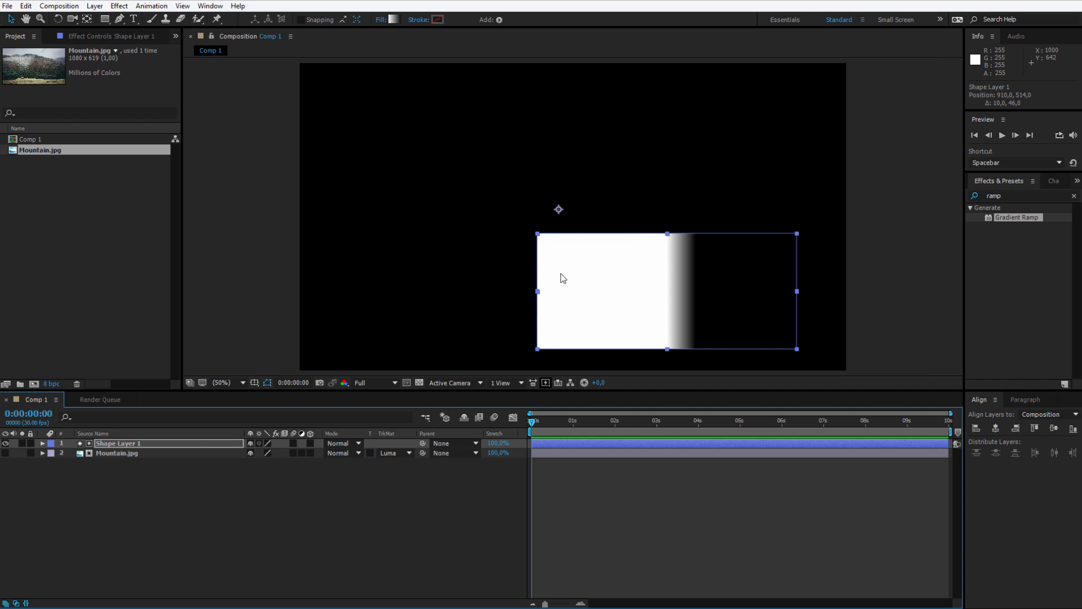
pyautogui.moveTo(678, 280)
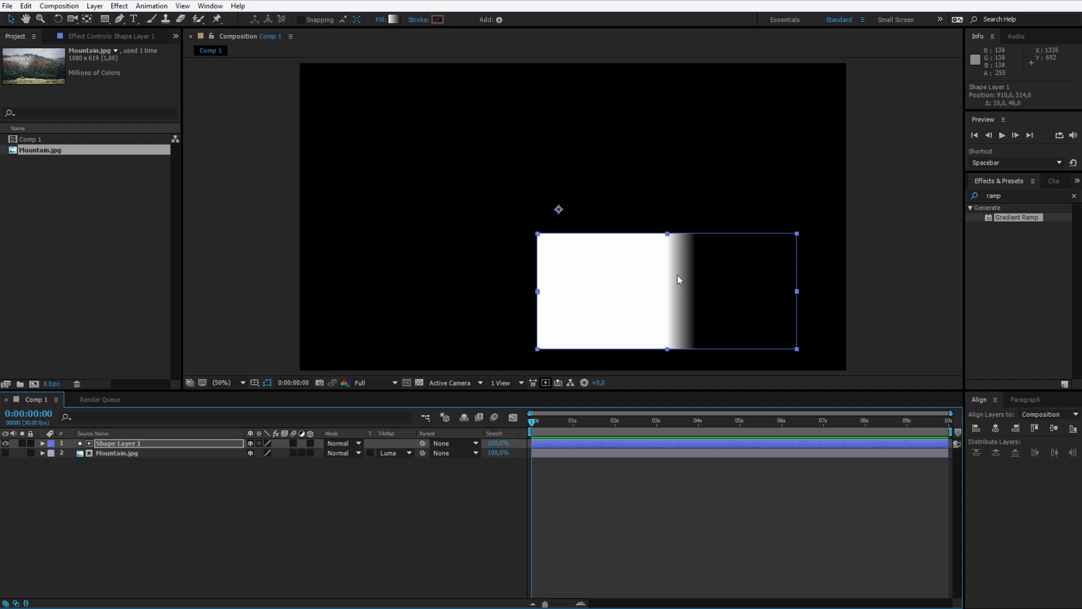
pyautogui.moveTo(735, 285)
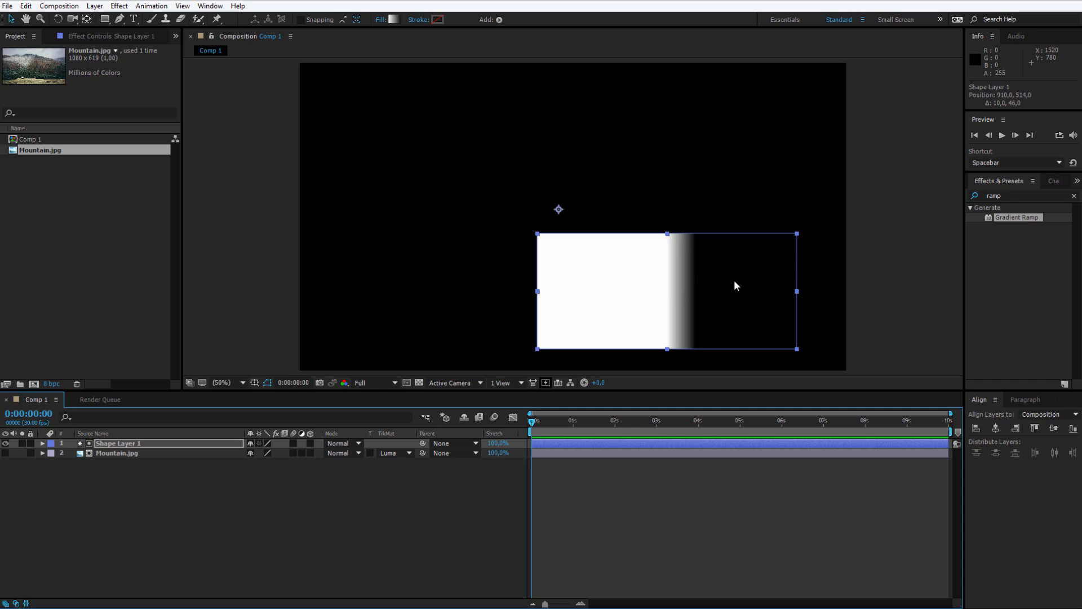